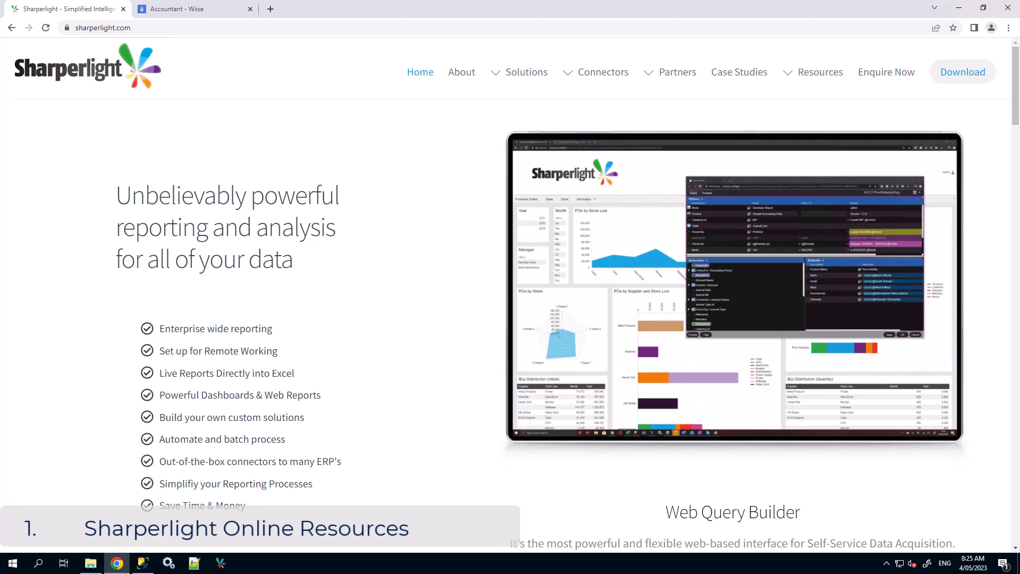
Download the BusCentral datamodel from Resources > Datamodels > BUSCENTRAL on the Sharperlight website
left_click(820, 72)
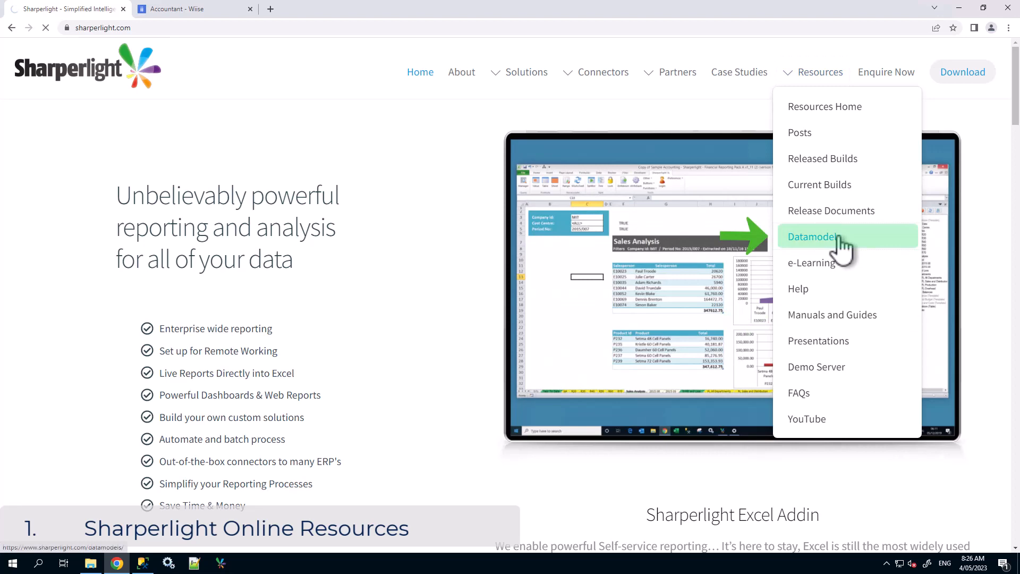
left_click(812, 235)
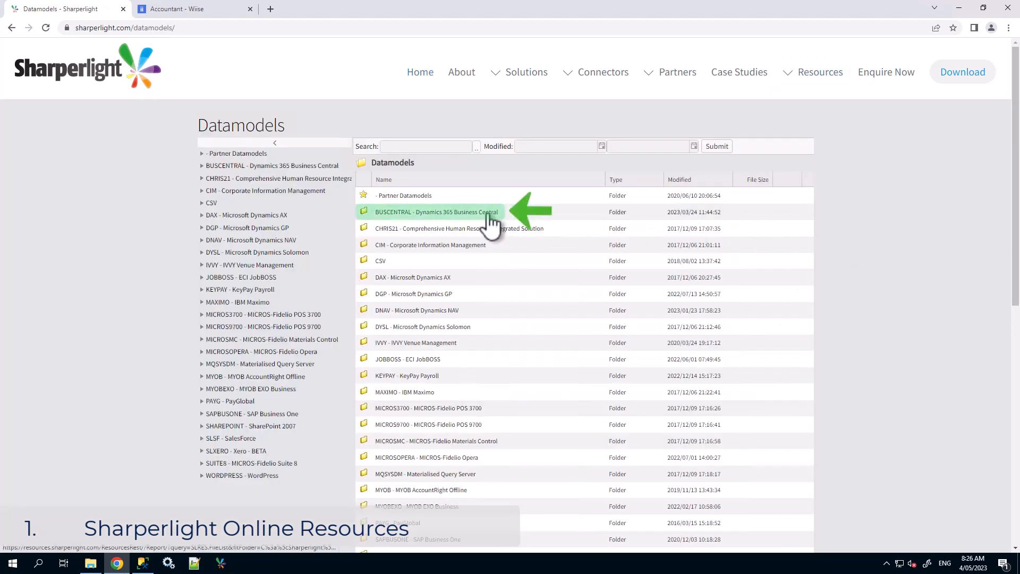
left_click(436, 211)
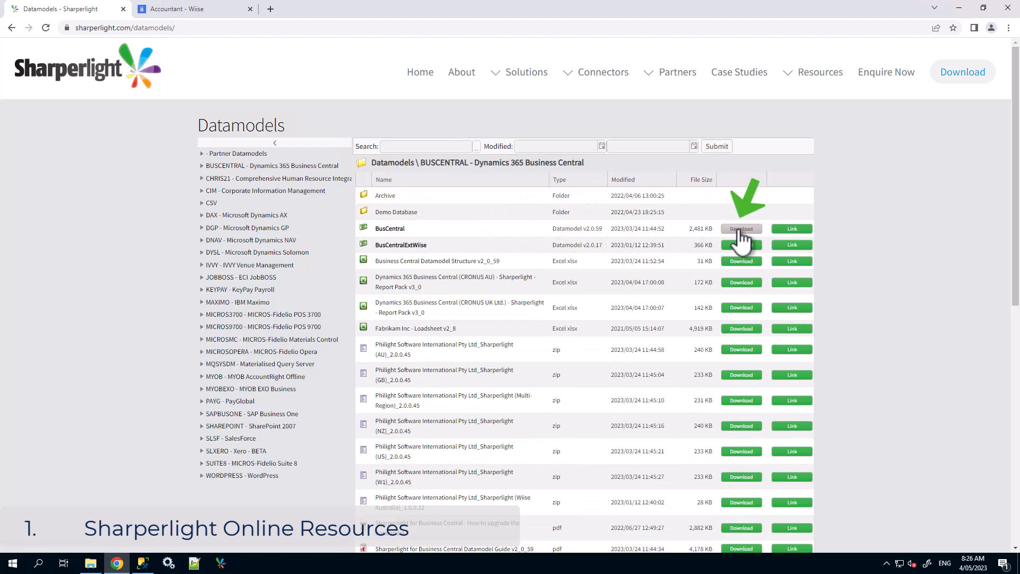
left_click(740, 228)
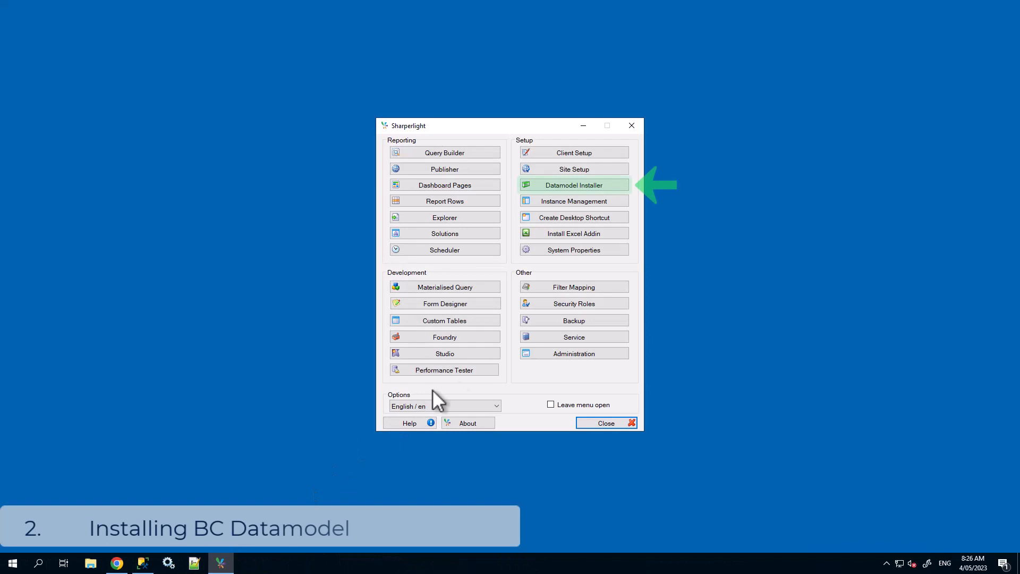
mouse_move(586, 225)
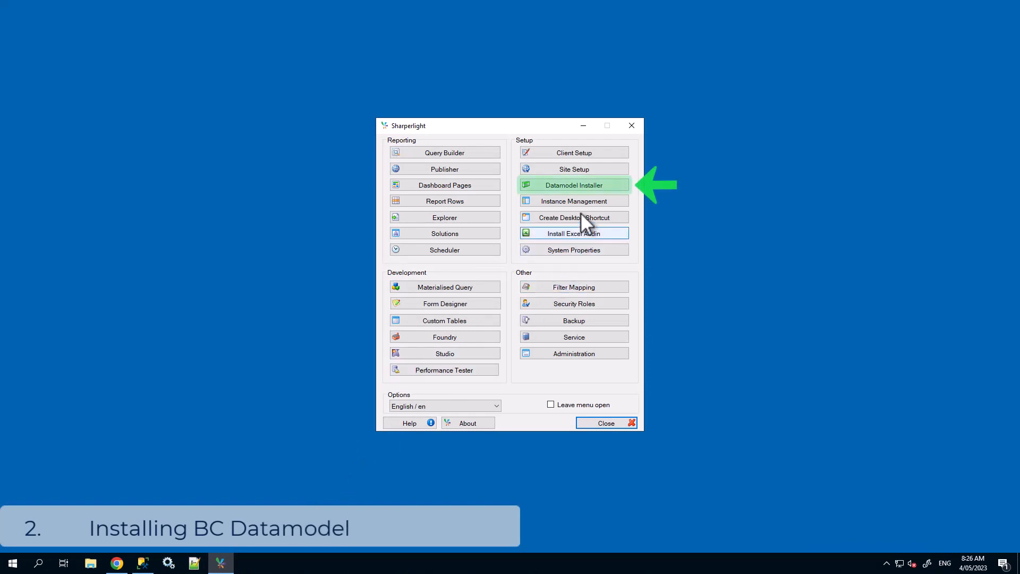
Add the downloaded BusCentral datamodel file through the Datamodel Installer
left_click(573, 185)
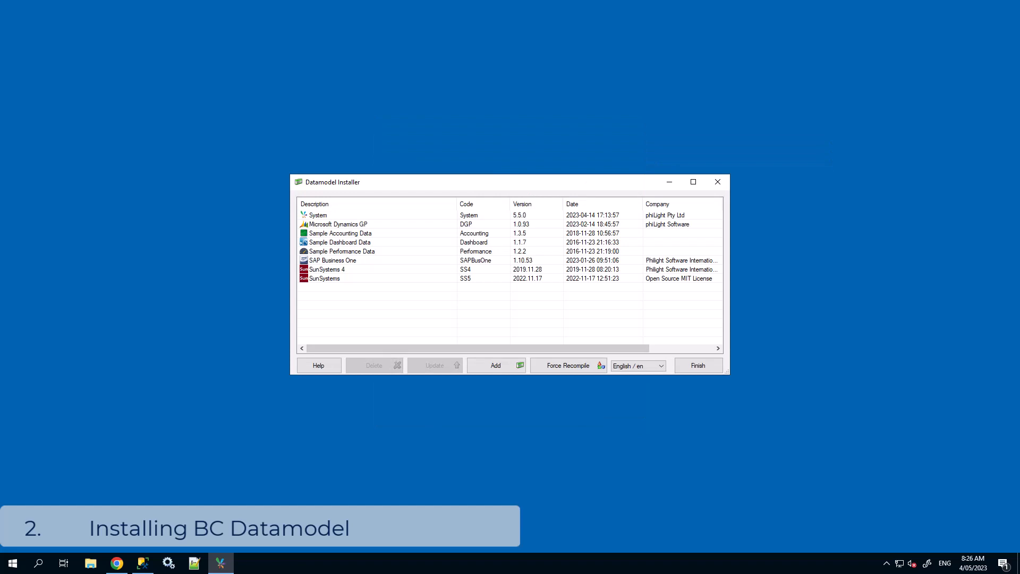
left_click(495, 365)
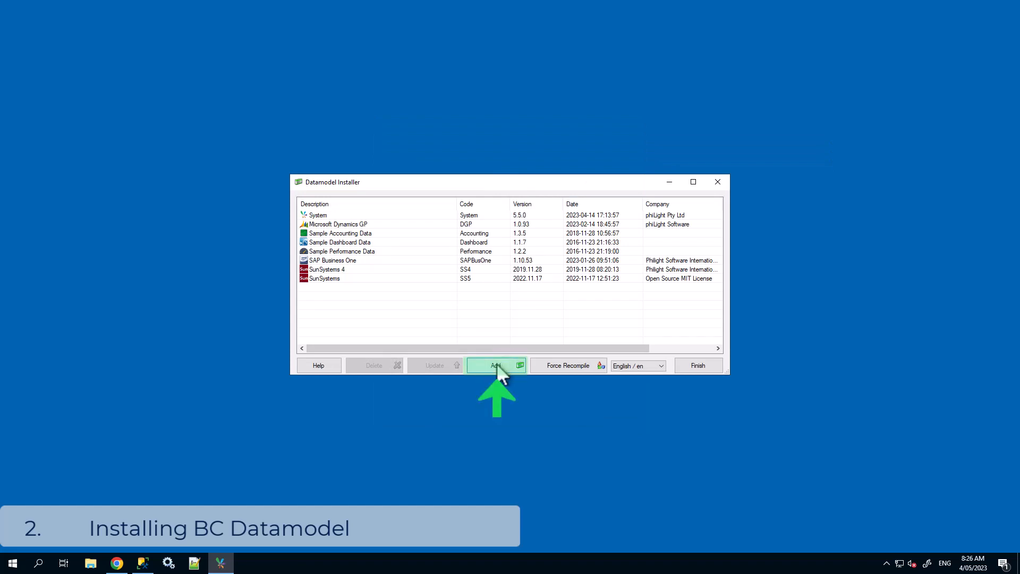
left_click(496, 364)
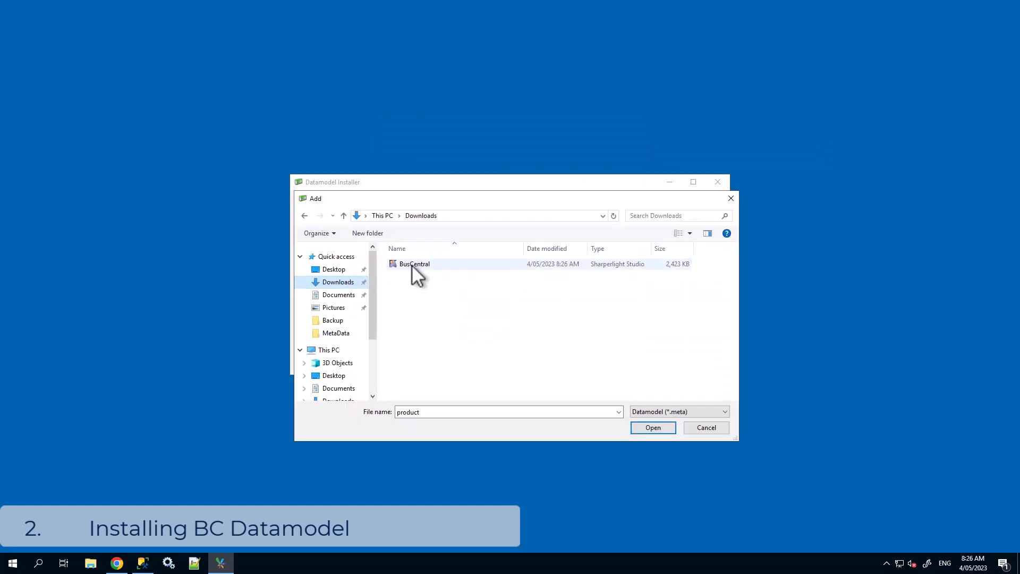
left_click(652, 427)
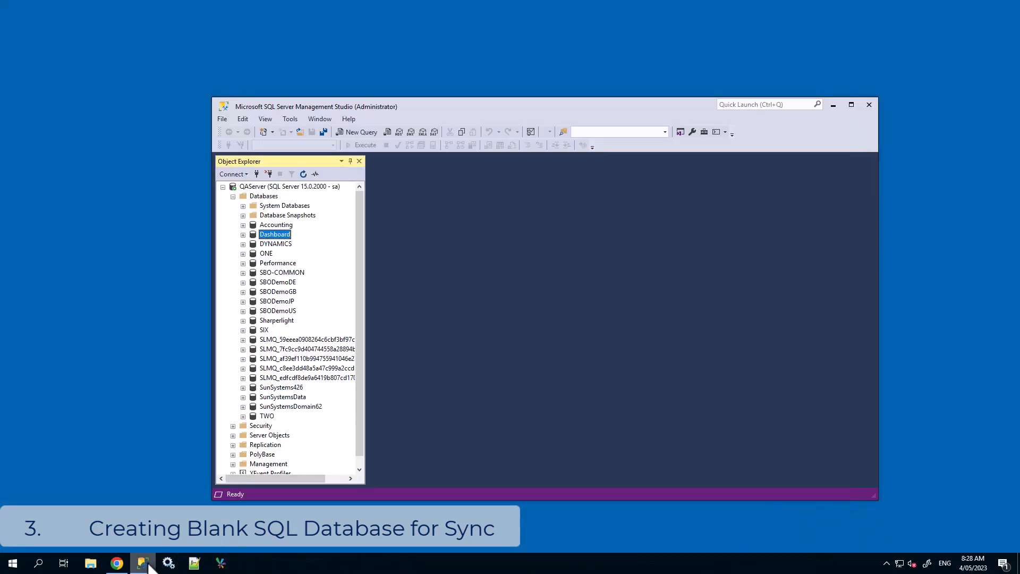
Create a new database named BusinessCentral under the server's Databases node
left_click(264, 196)
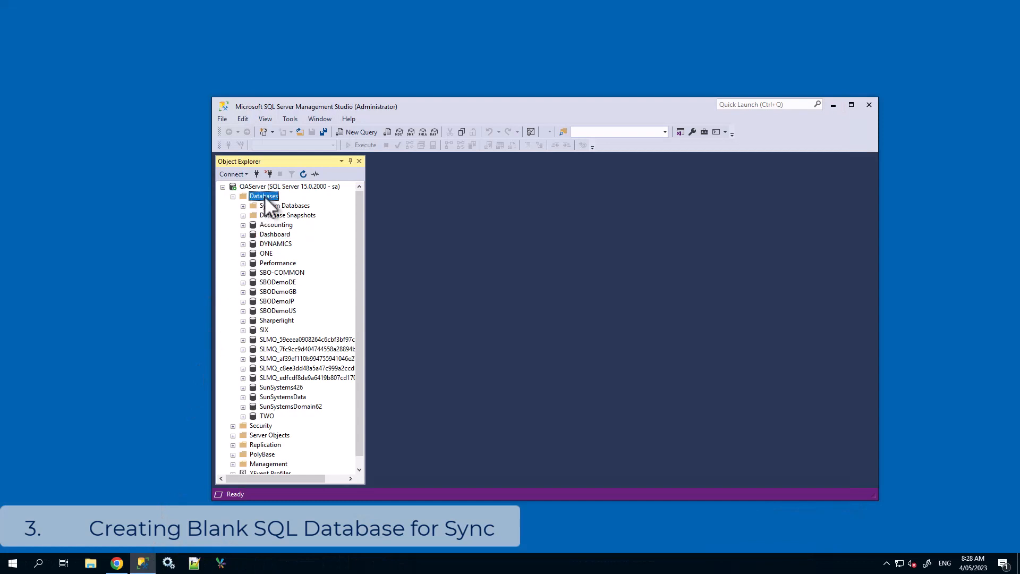
right_click(264, 196)
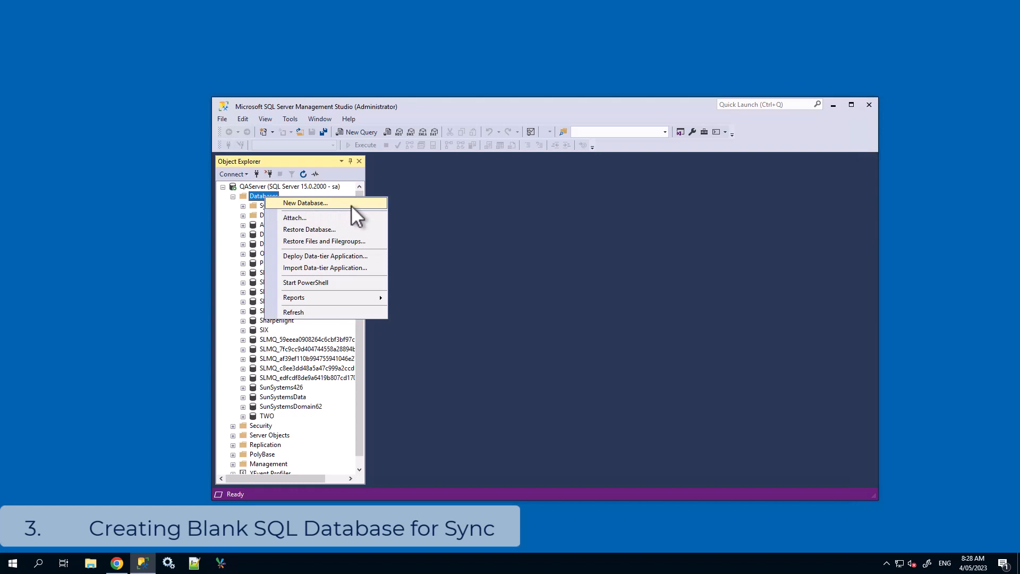
left_click(304, 202)
type("BusinessCentral")
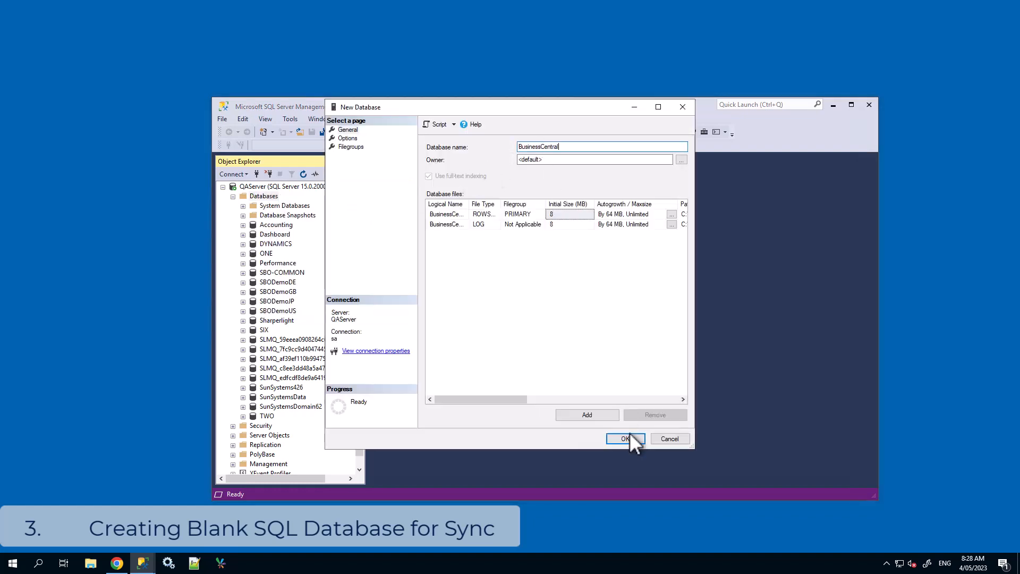
left_click(625, 437)
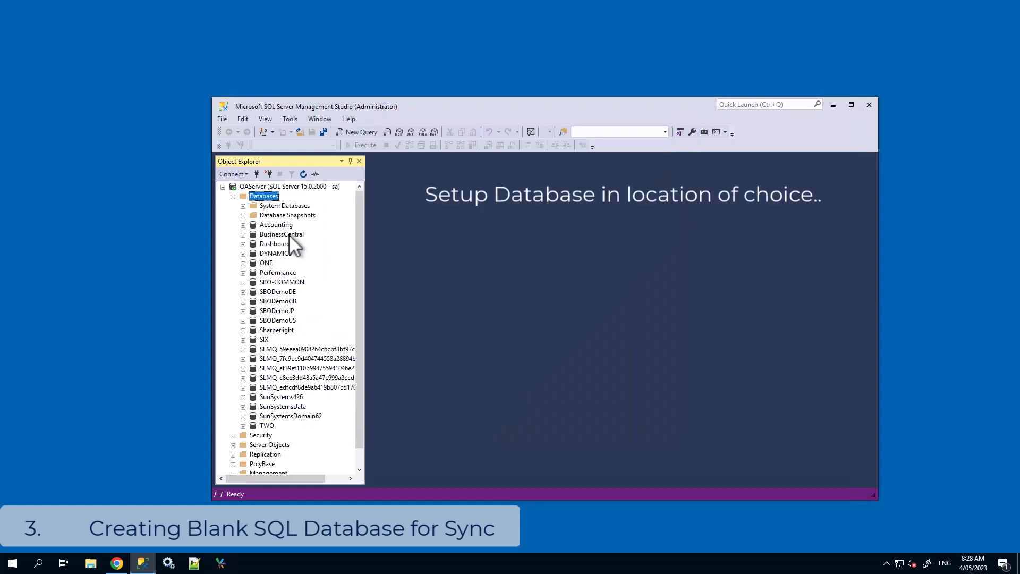
left_click(281, 233)
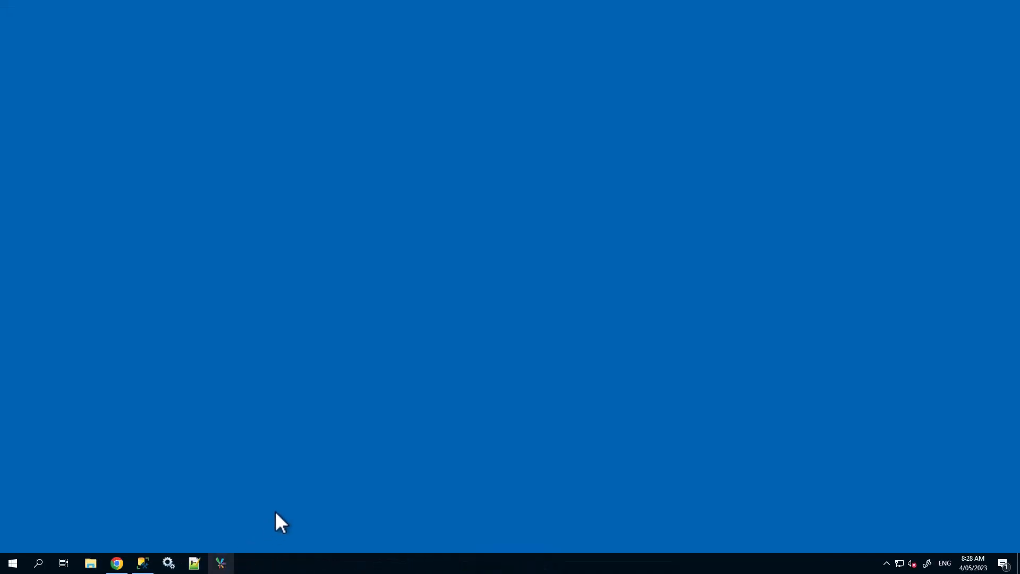
Set the Business Central SQL Server connection's Initial Catalog to BusinessCentral and test it
left_click(220, 563)
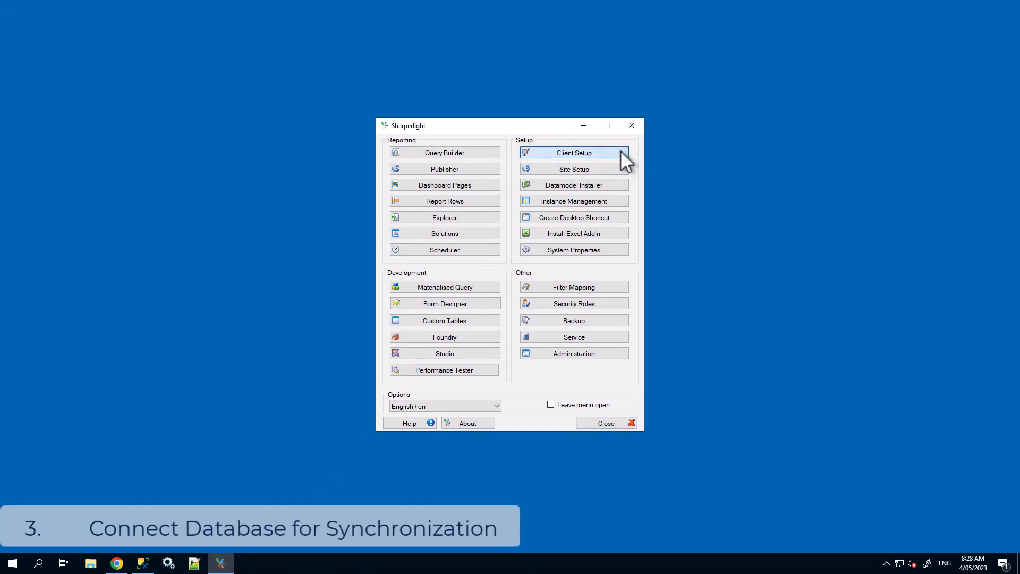
left_click(573, 153)
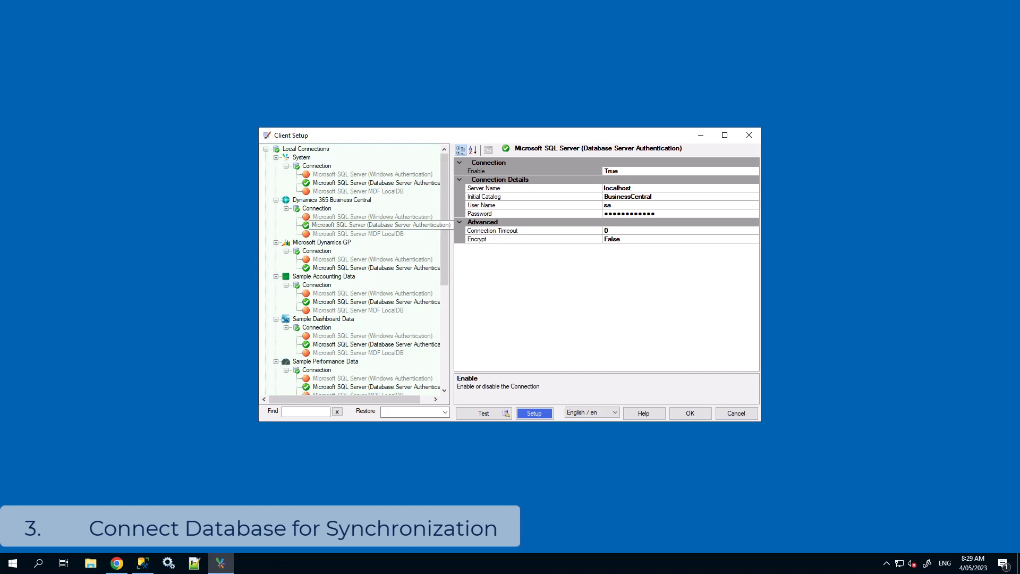
left_click(376, 225)
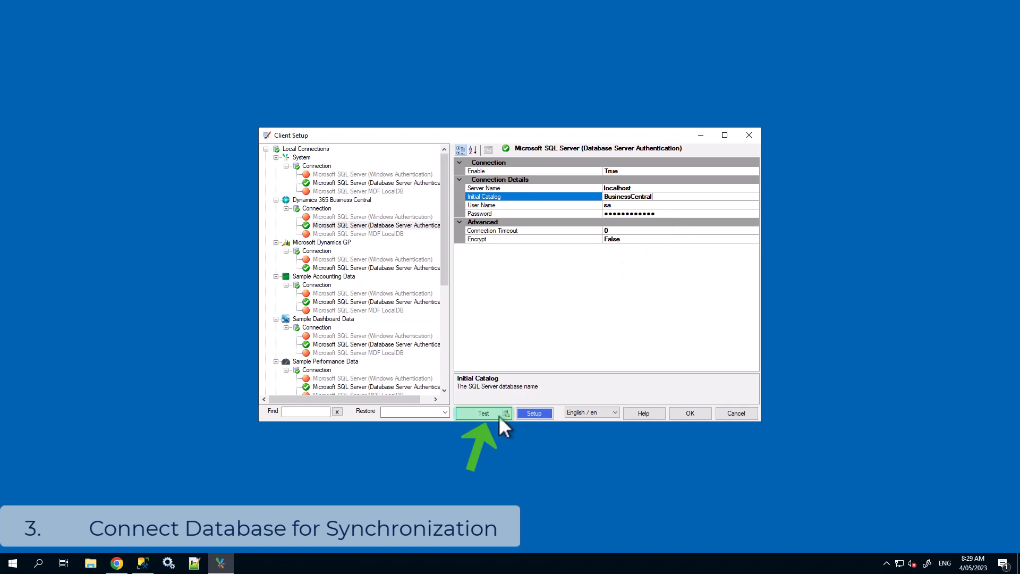
left_click(483, 413)
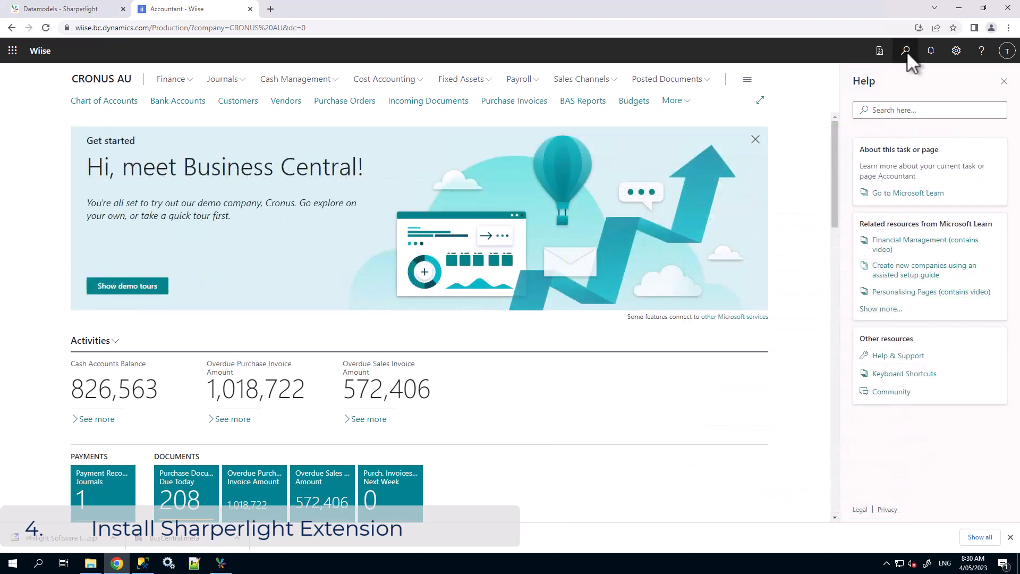
Find and open the Extension Management page by searching 'extension management'
left_click(904, 50)
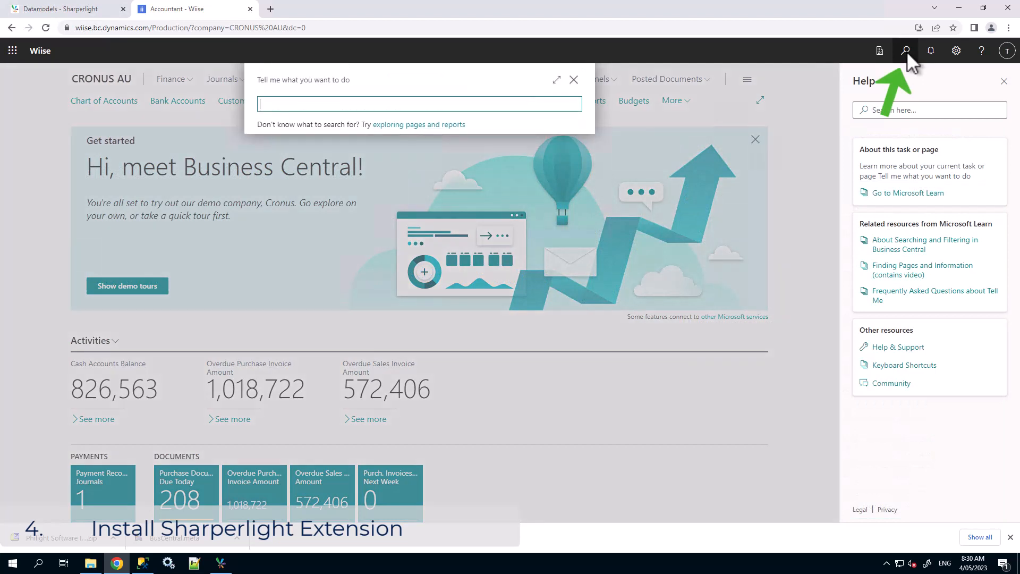
type("e")
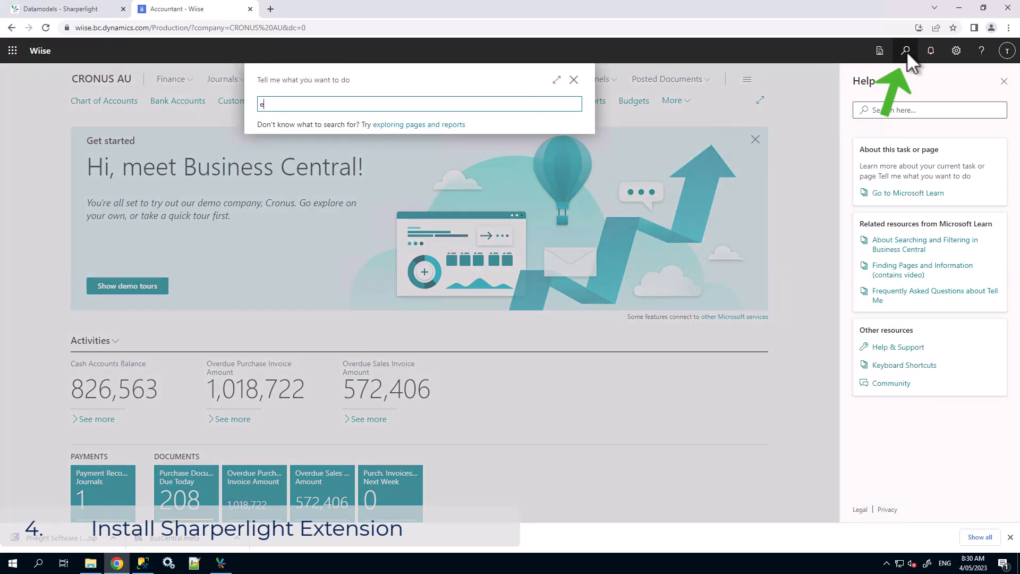
type("xtension management")
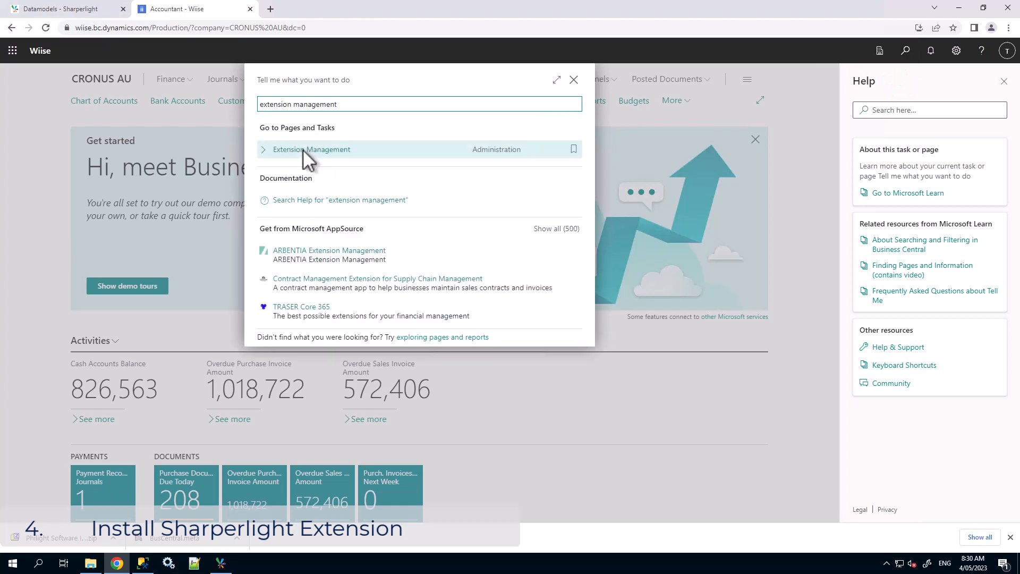
left_click(310, 149)
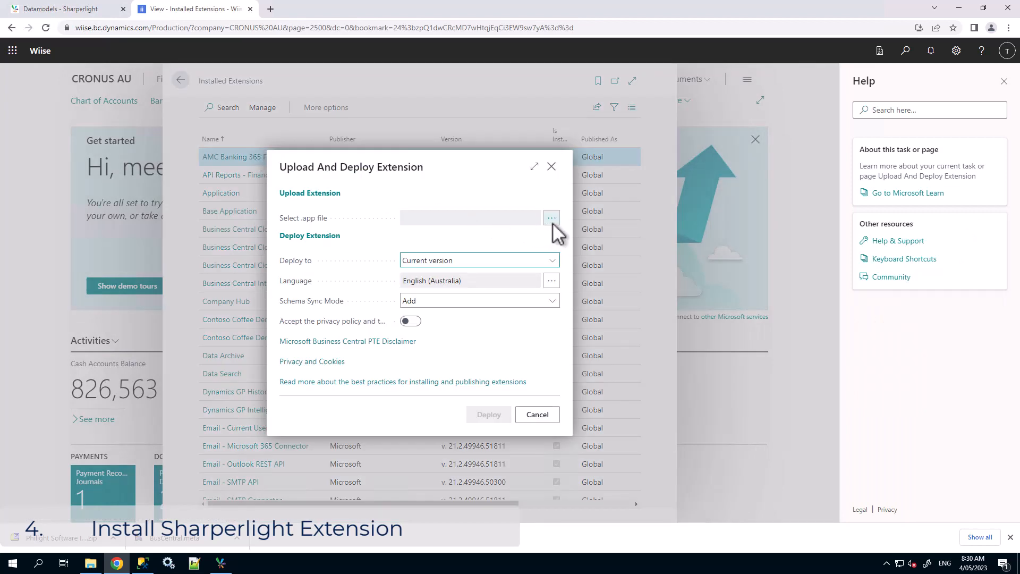
Upload the Philight Software .app file, accept the privacy policy, and deploy
left_click(551, 217)
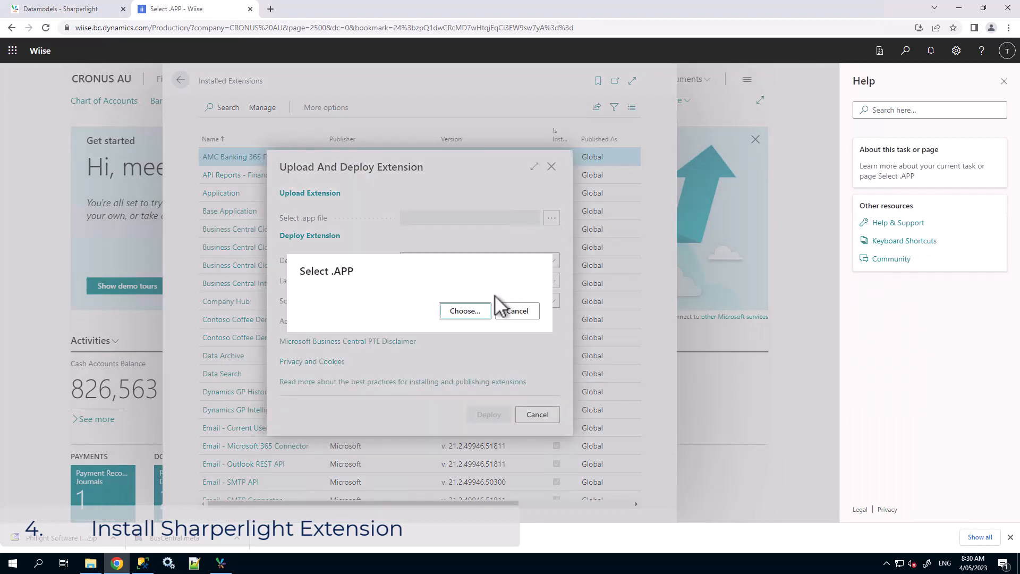
left_click(464, 310)
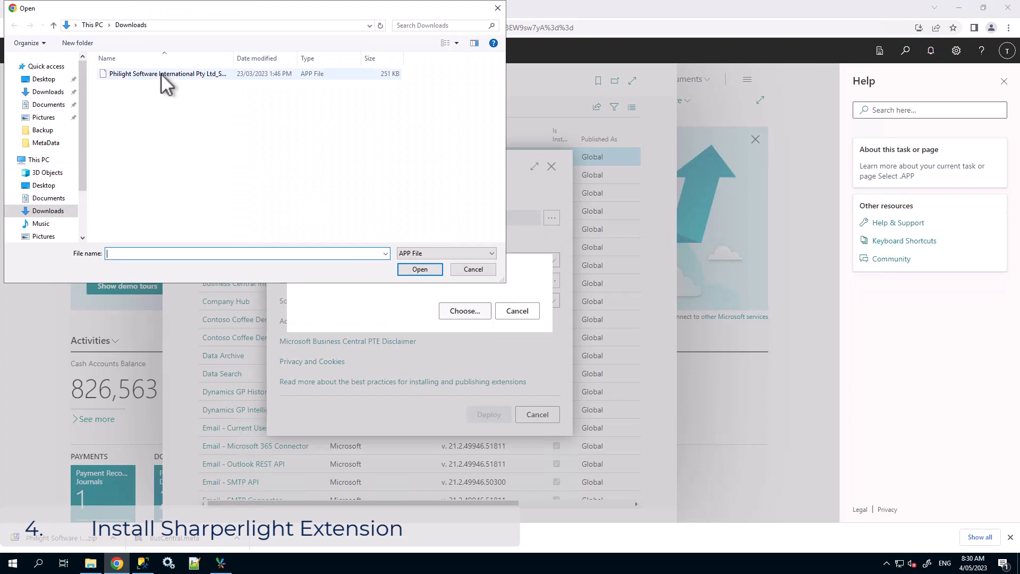
left_click(420, 269)
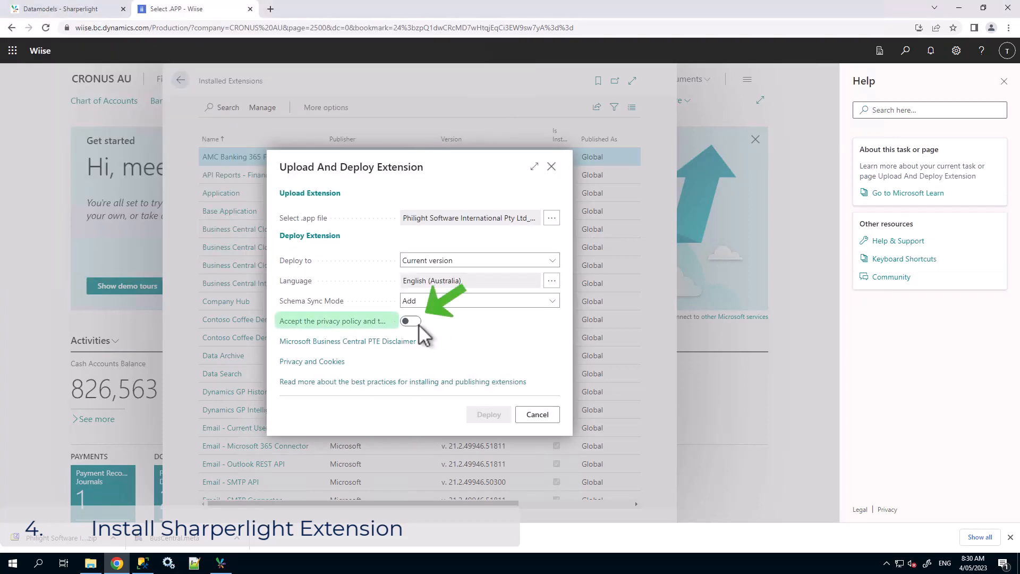
left_click(411, 320)
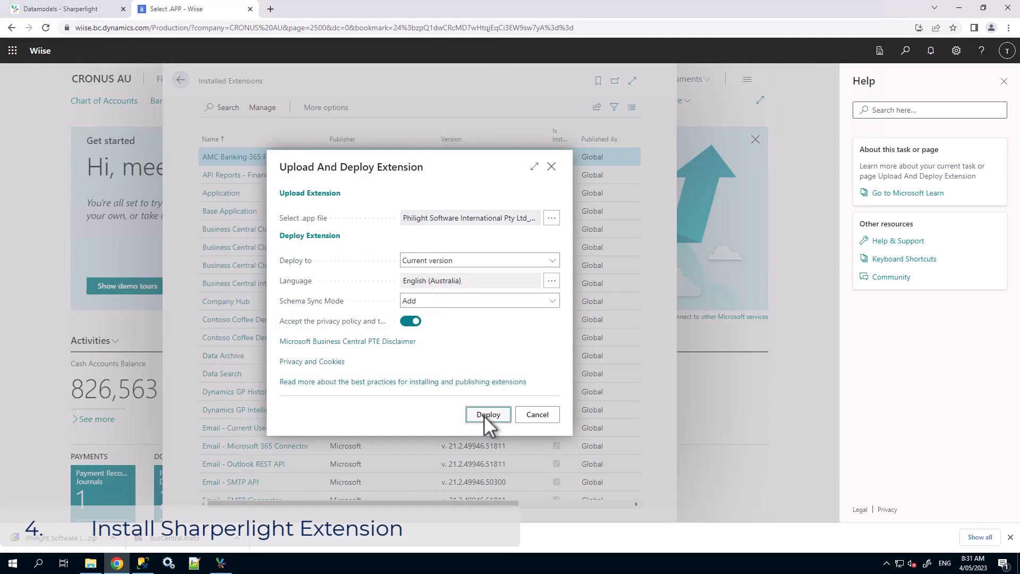
left_click(487, 415)
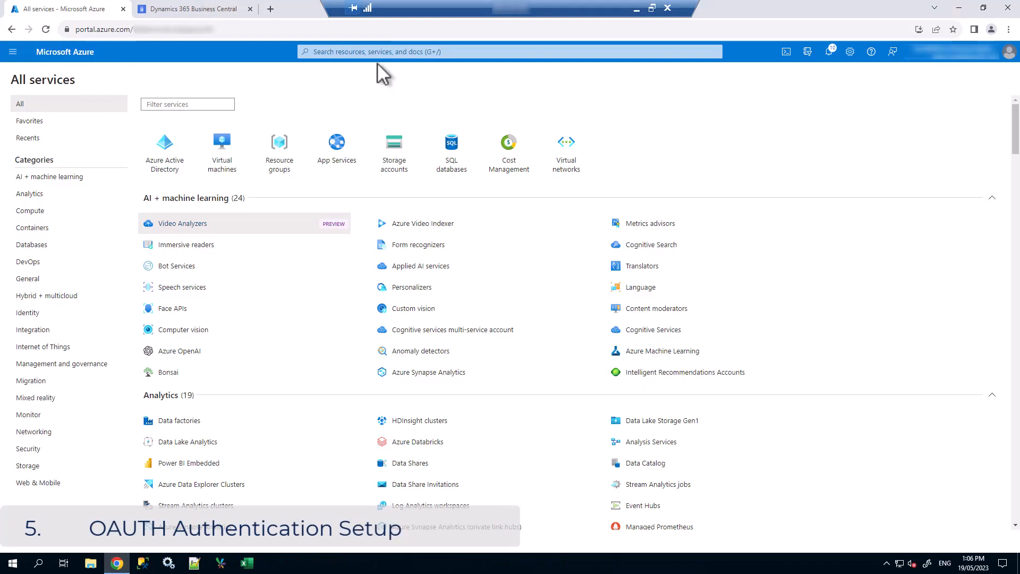
Search the Azure portal for 'app registrations' and open App registrations
left_click(509, 51)
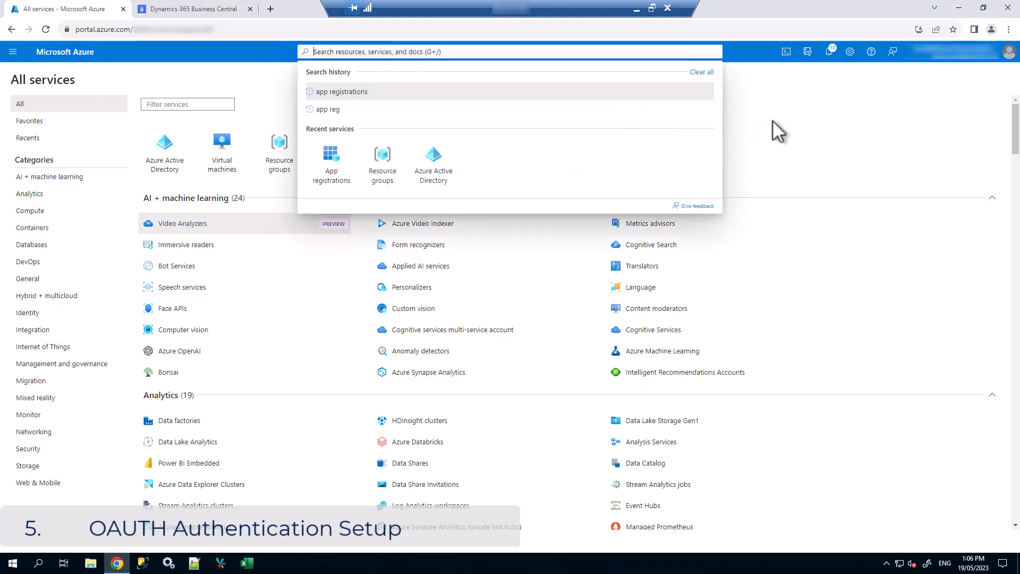
type("app registrations")
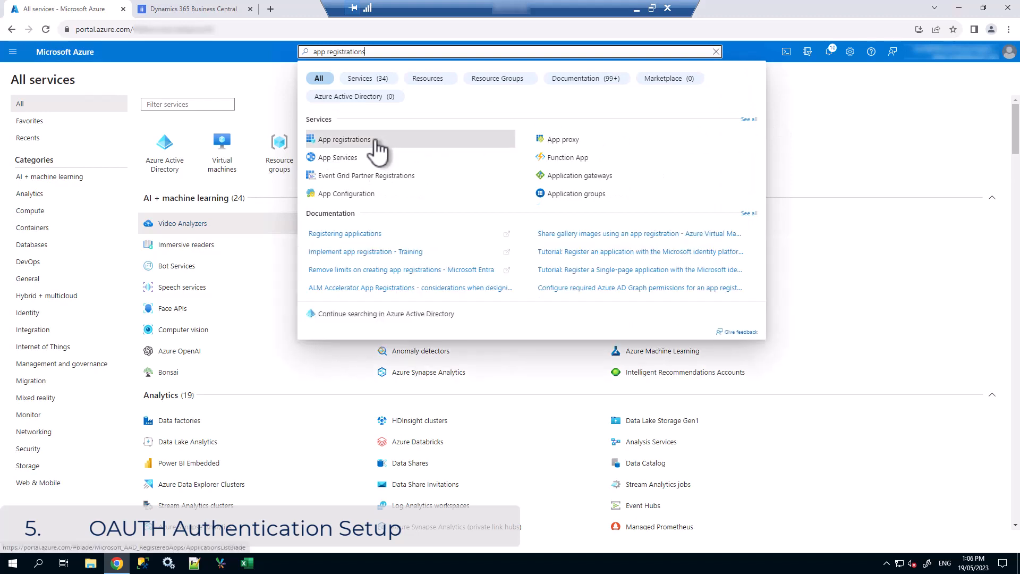
left_click(341, 139)
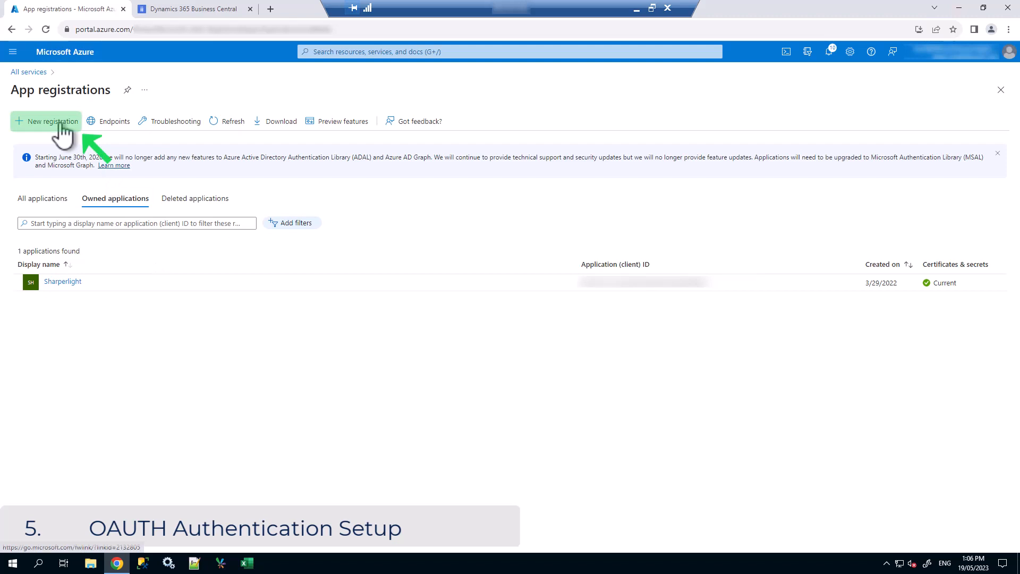
left_click(46, 121)
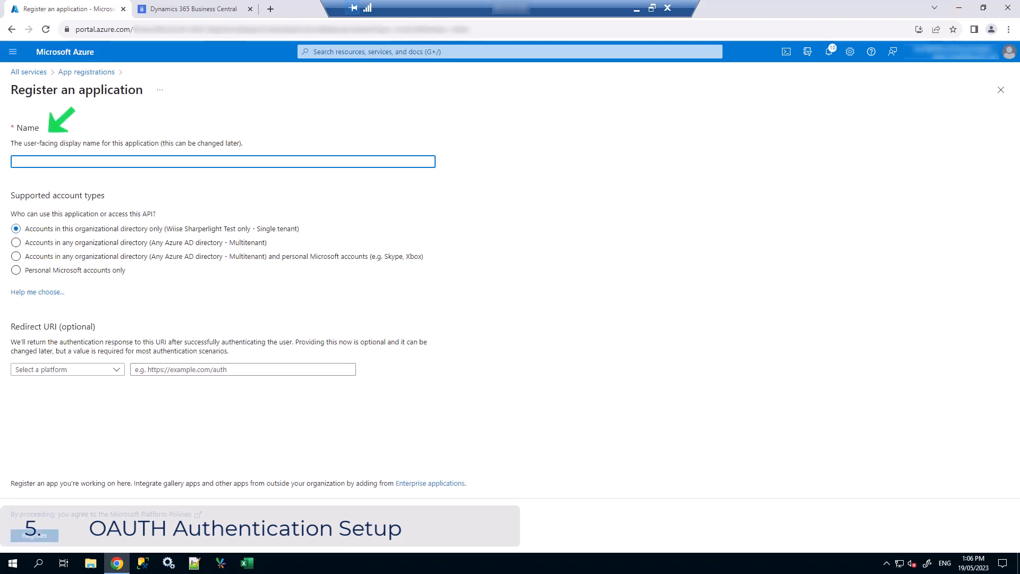
type("SharperlightBusinessCentral")
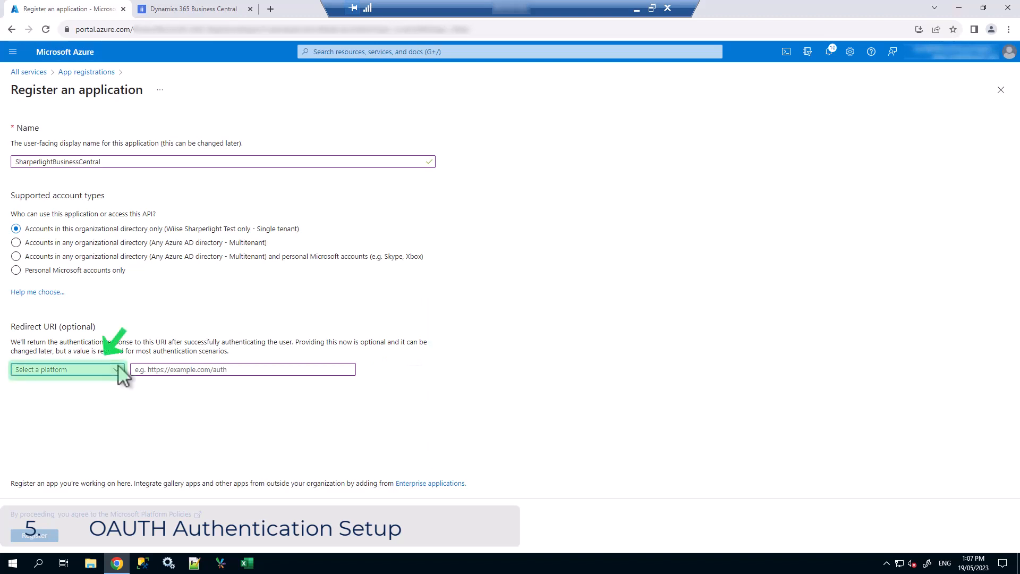
left_click(65, 369)
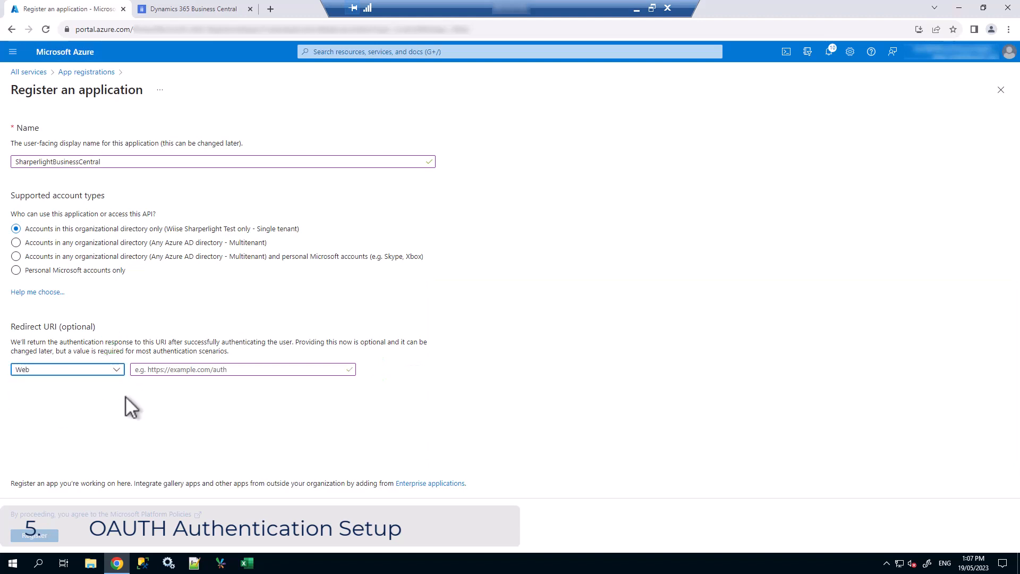
type("https://wiise.bc.dynamics.com/OAuthLanding.htm")
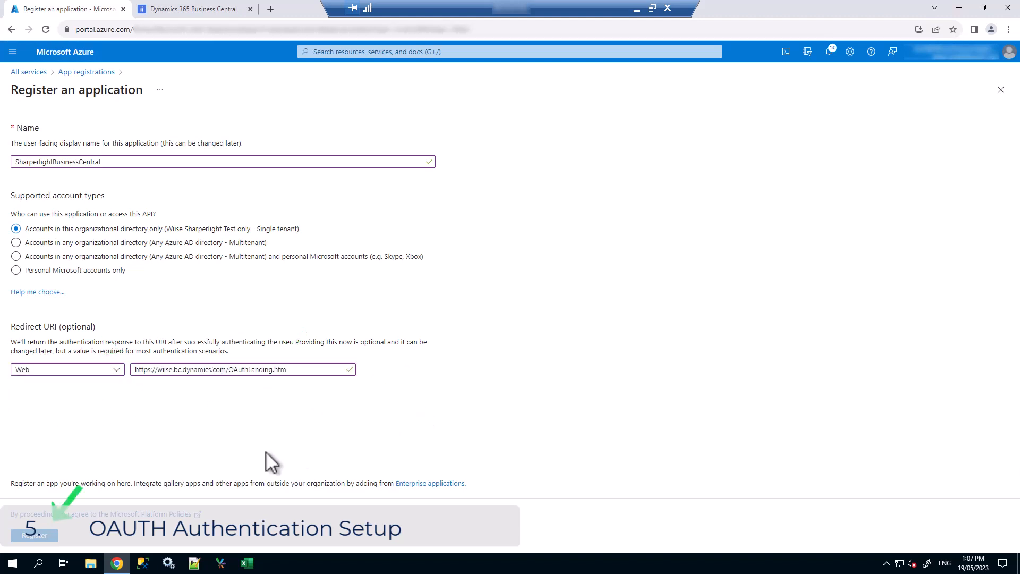
left_click(34, 535)
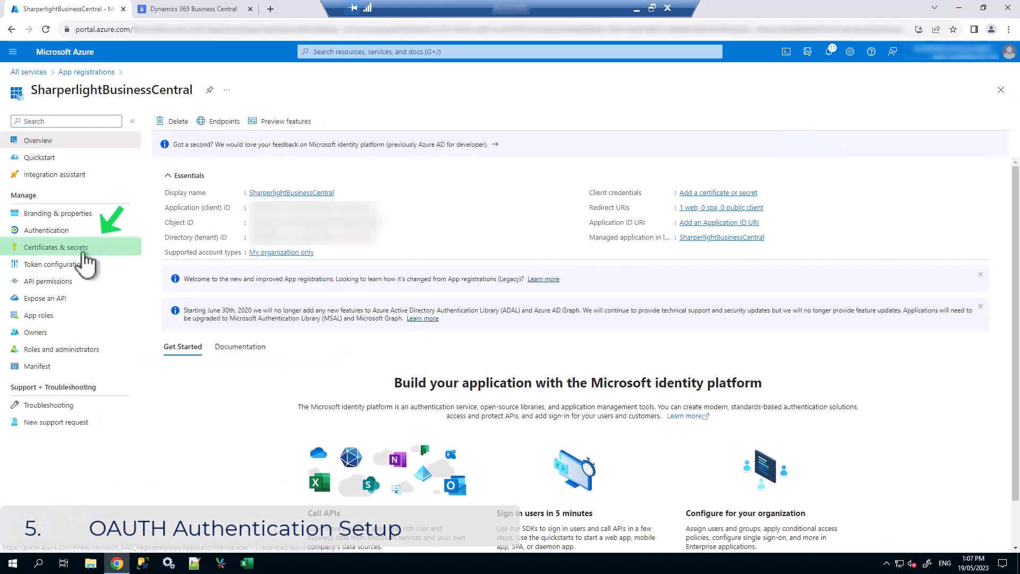
Add a client secret described 'Sharperlight' and copy its value
left_click(56, 247)
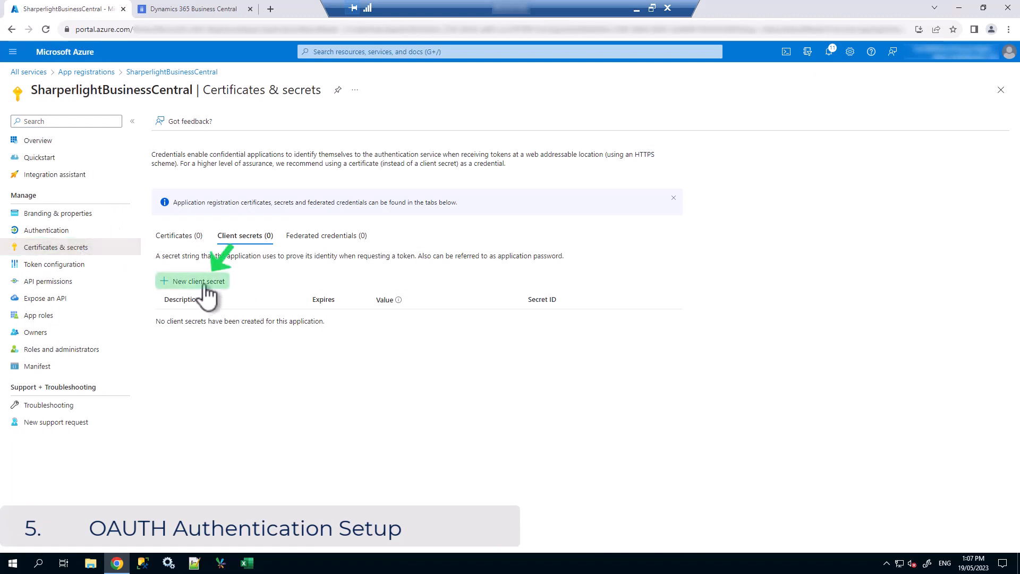
left_click(197, 281)
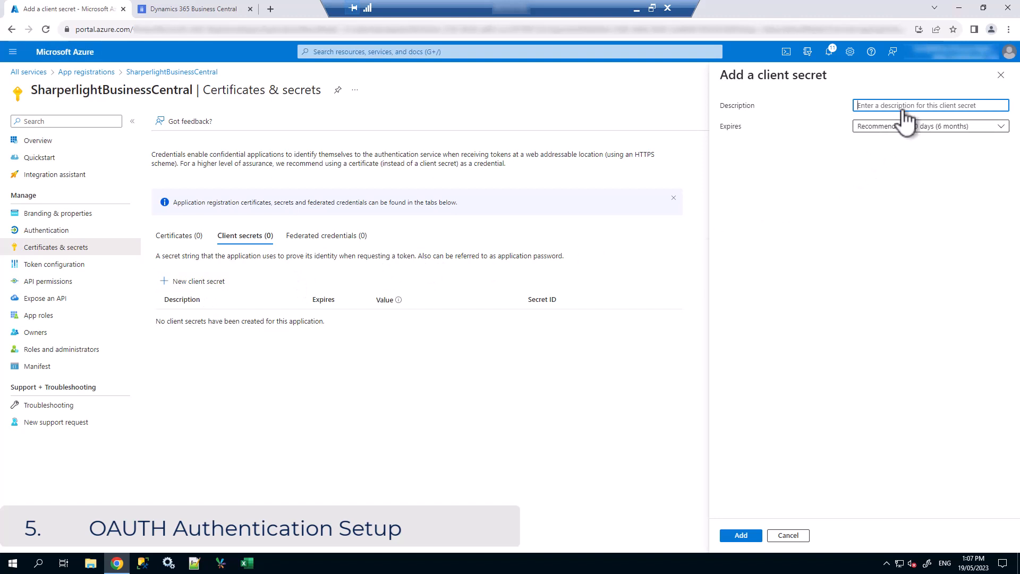
type("Sharperlight")
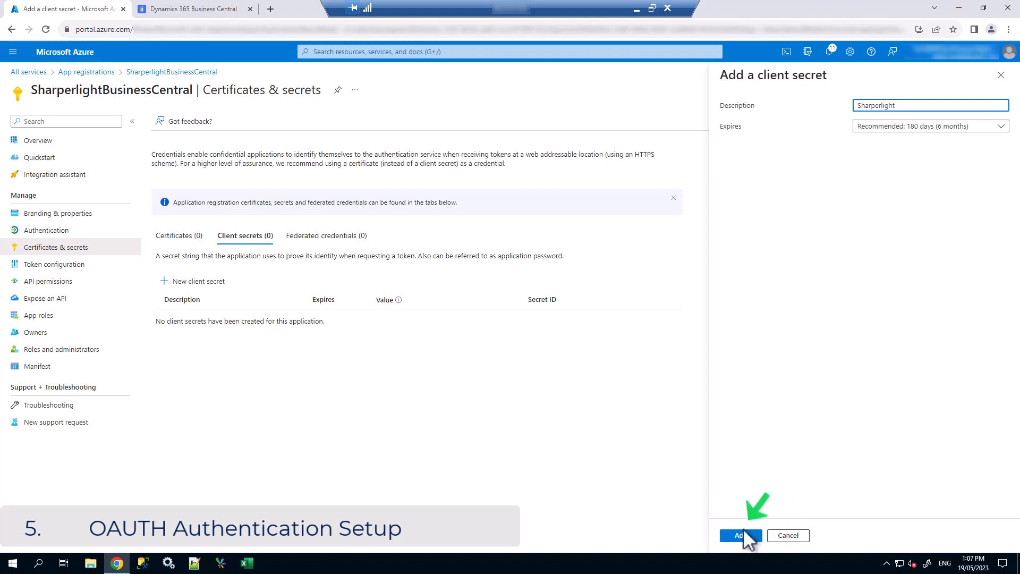
left_click(739, 535)
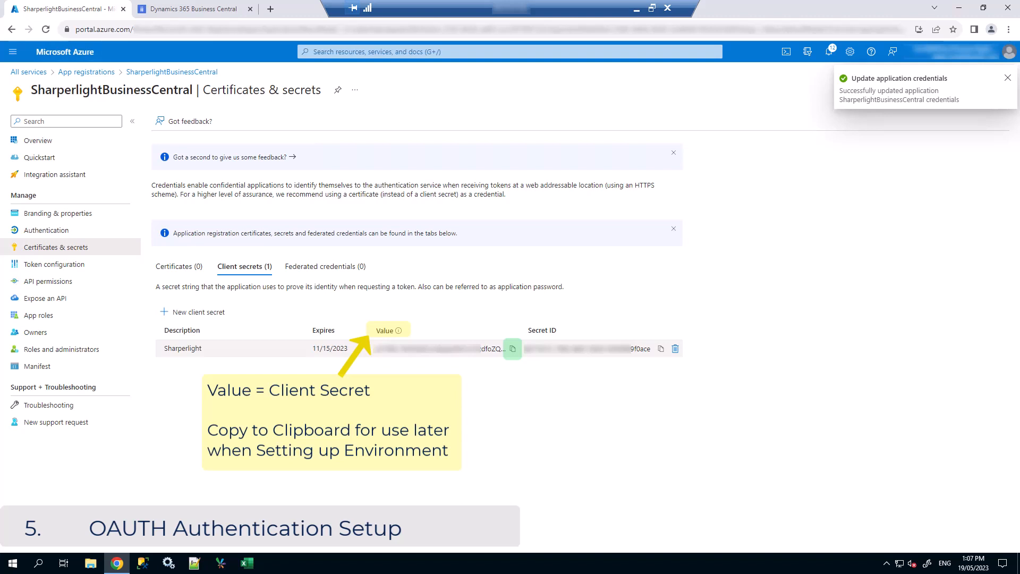
left_click(512, 349)
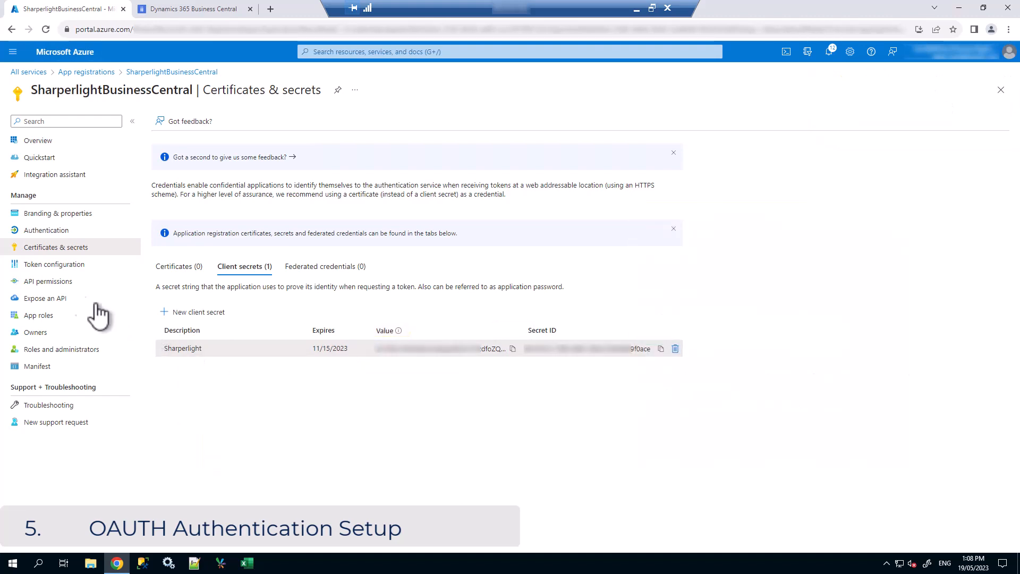
Add the Dynamics 365 Business Central API.ReadWrite.All application permission to the app
left_click(47, 281)
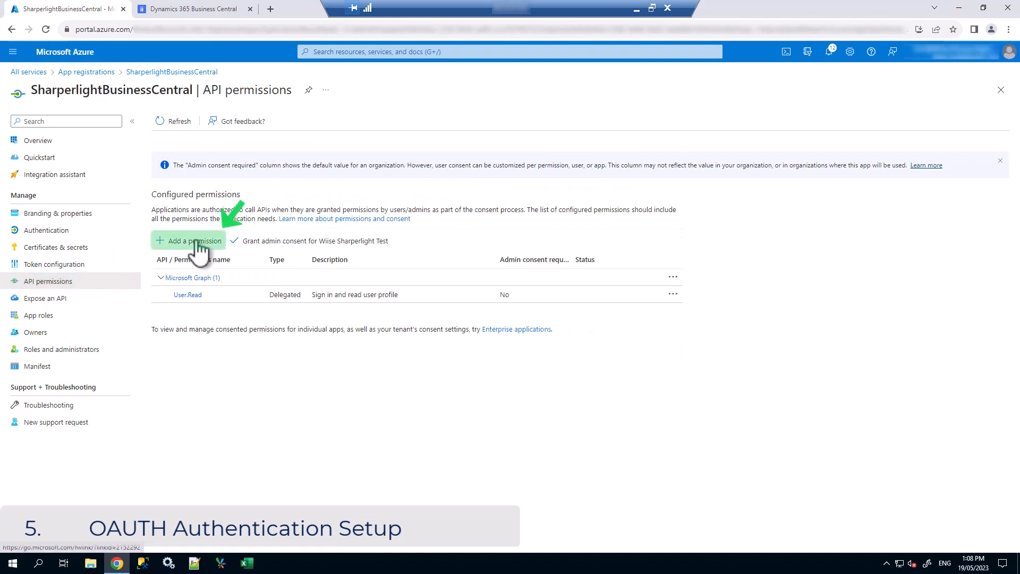
left_click(188, 240)
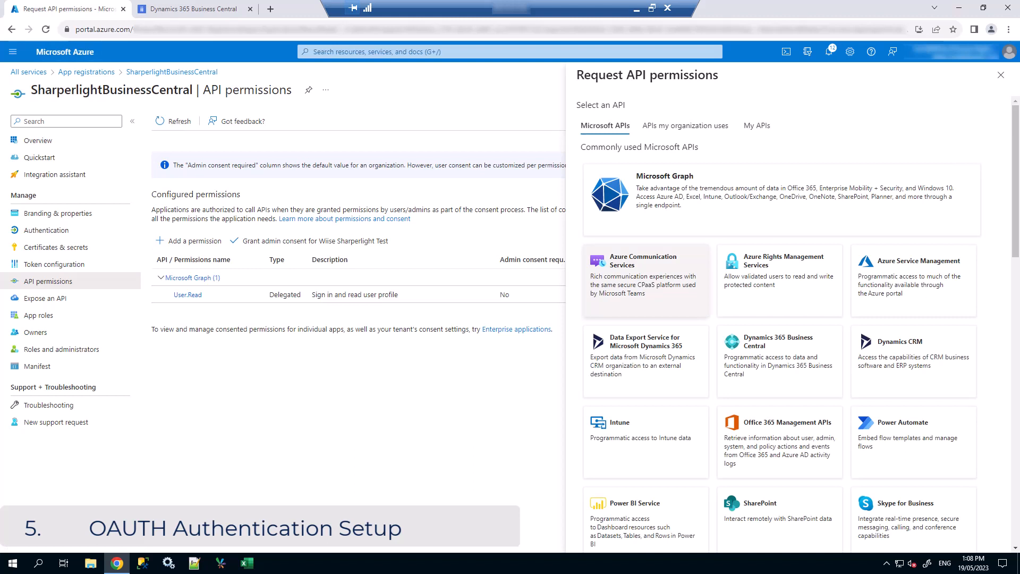
mouse_move(760, 348)
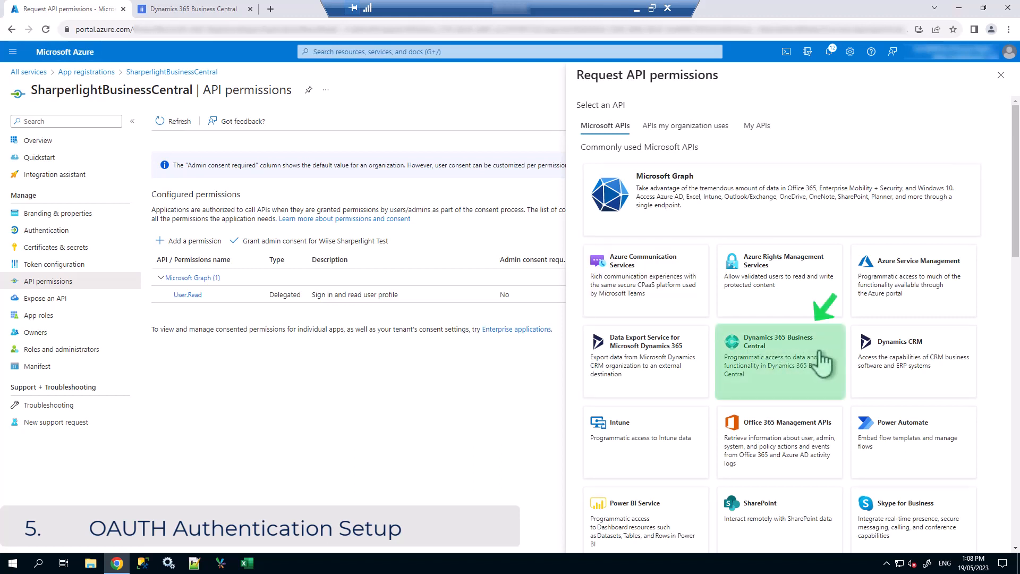
left_click(779, 358)
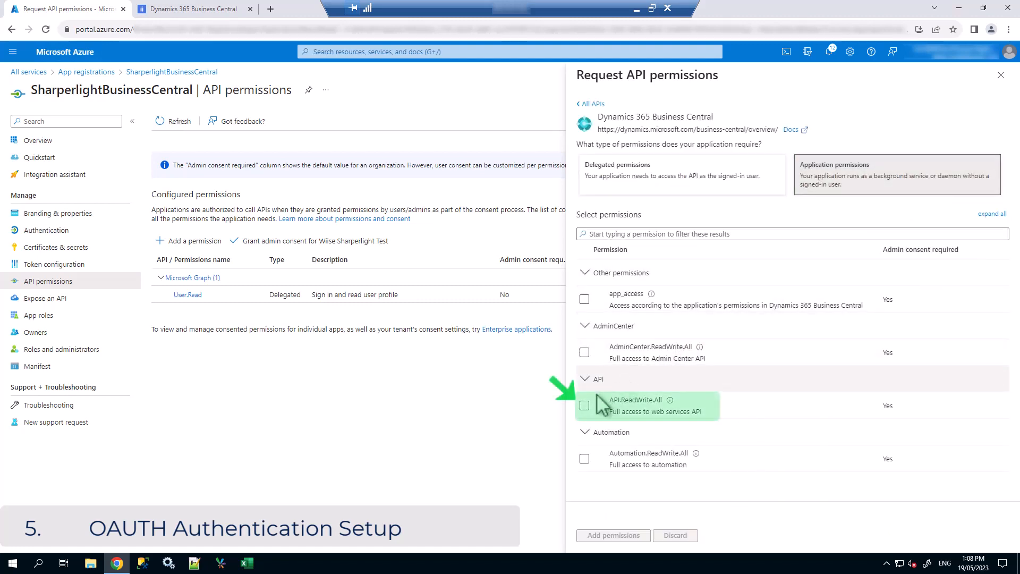
left_click(584, 404)
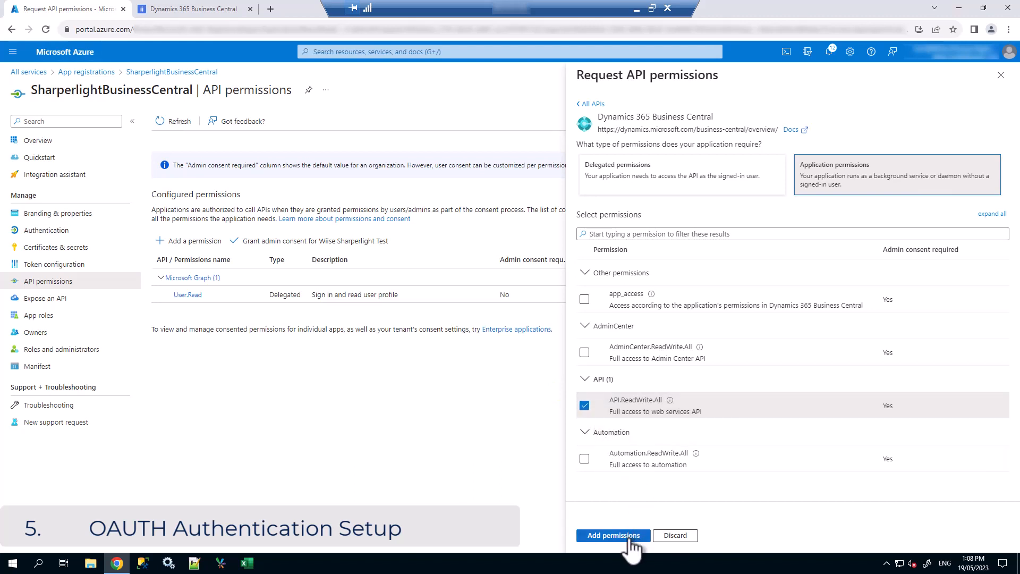
left_click(611, 535)
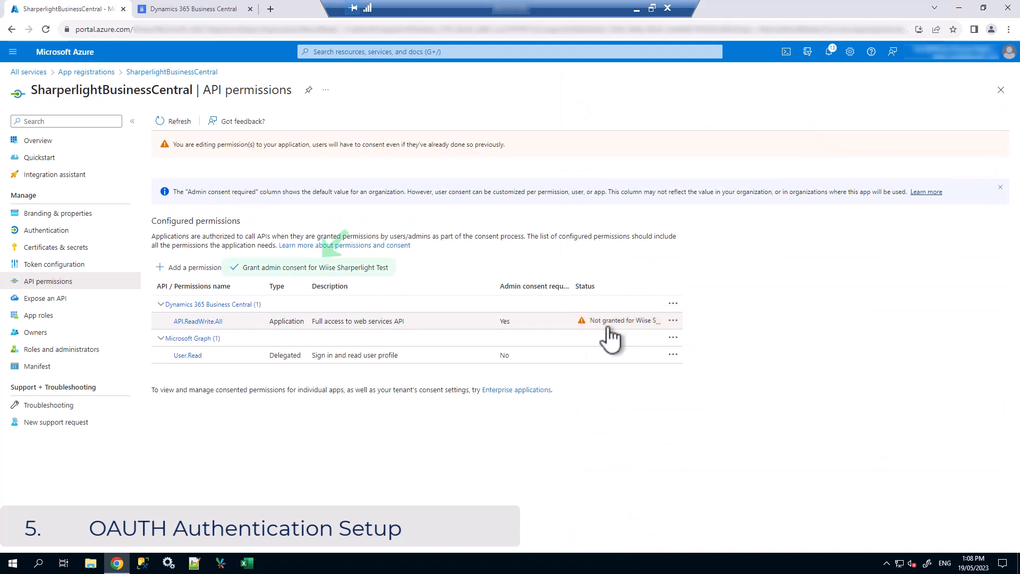
Grant tenant admin consent for the permission, then return to Business Central
left_click(314, 267)
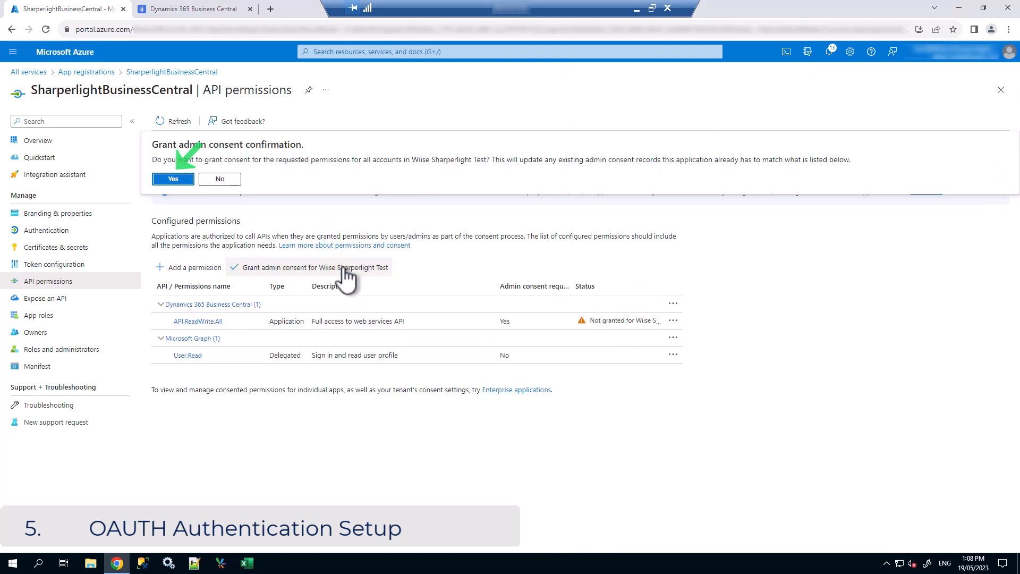
left_click(172, 178)
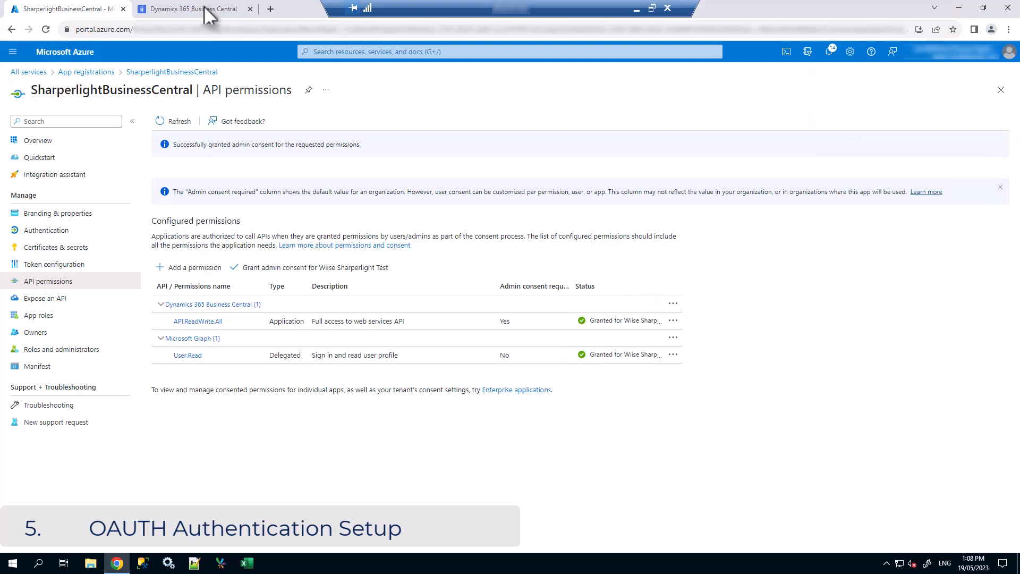
left_click(188, 9)
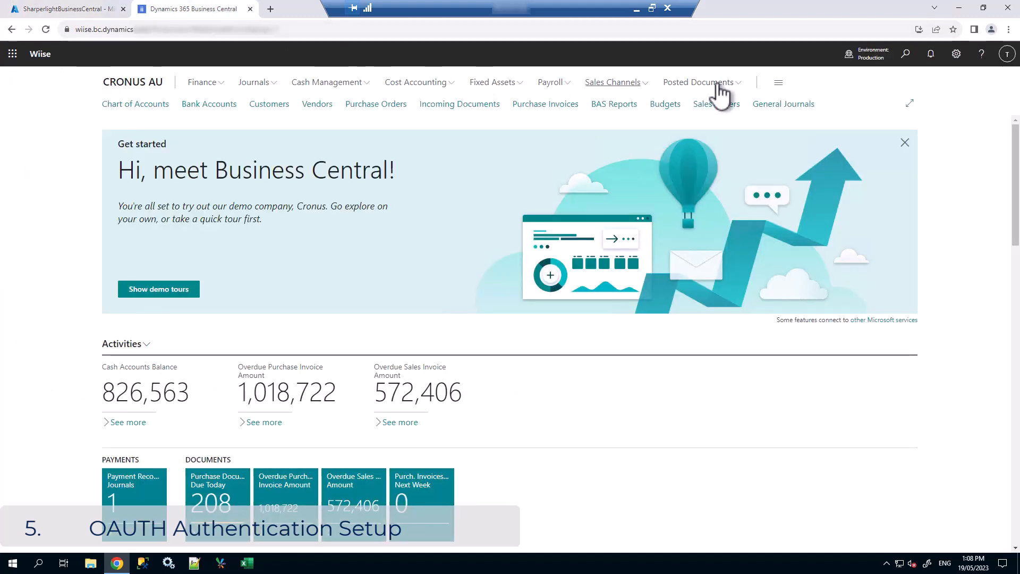
mouse_move(904, 54)
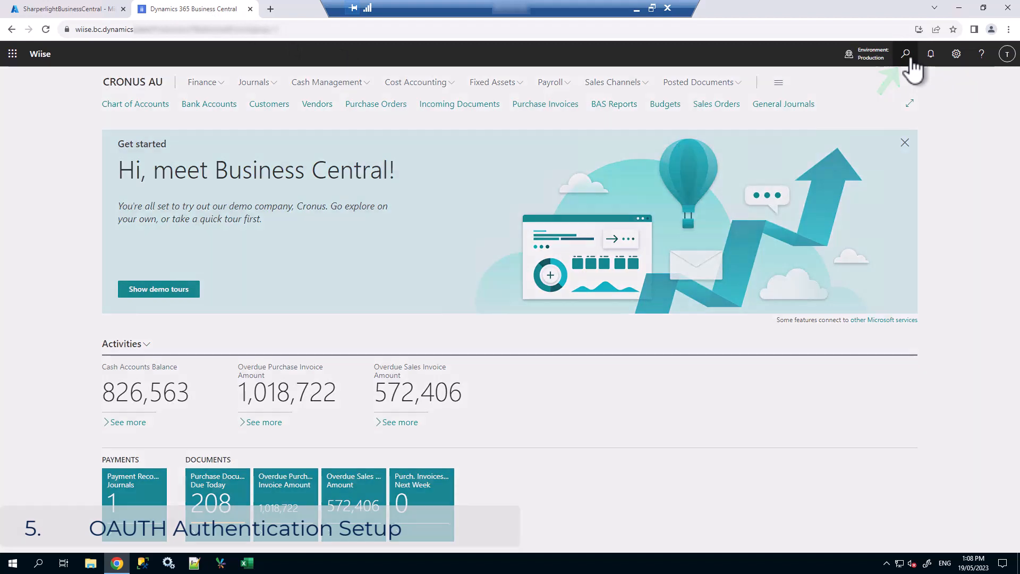
Search 'azure active d', open Azure Active Directory Applications, and start a new entry
type("azure active directory")
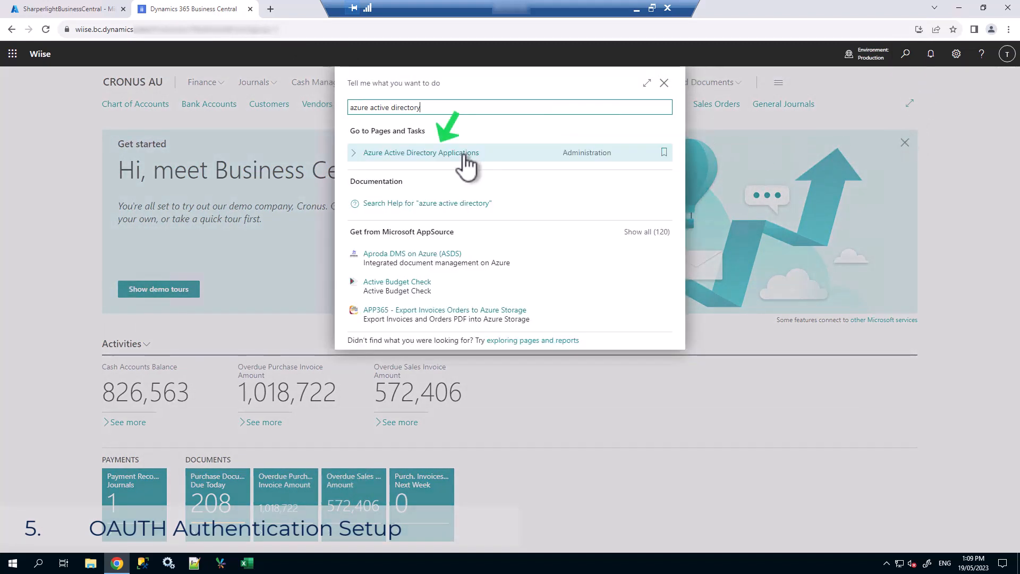
left_click(420, 152)
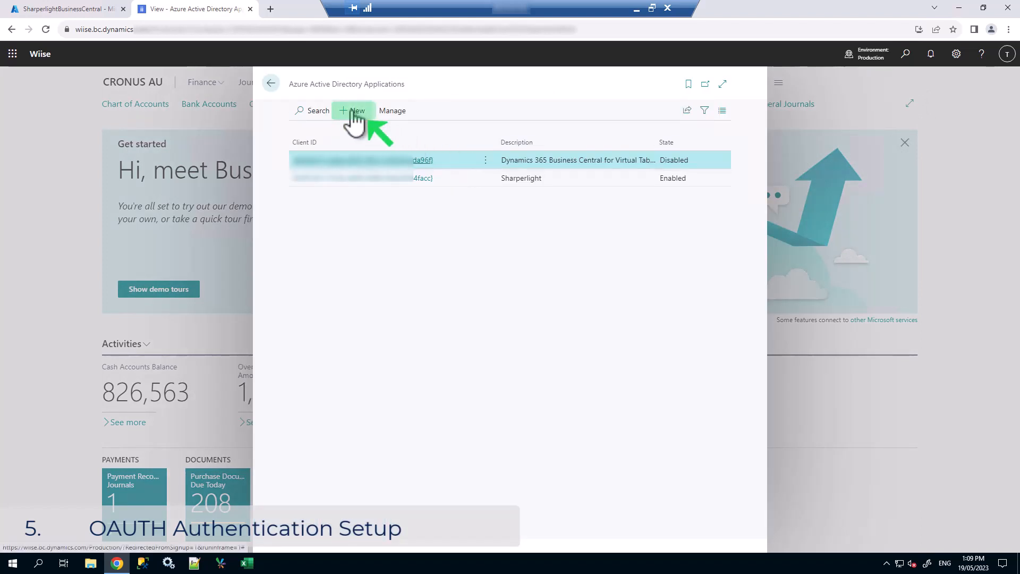
left_click(353, 110)
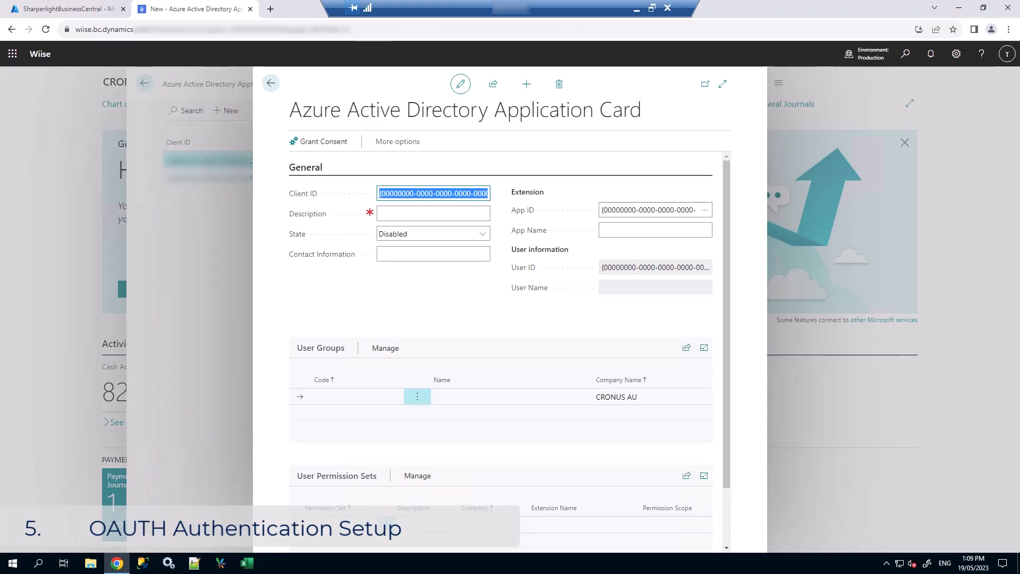
Paste the Azure client ID, enter description Sharperlight, enable it, and create its user
left_click(65, 9)
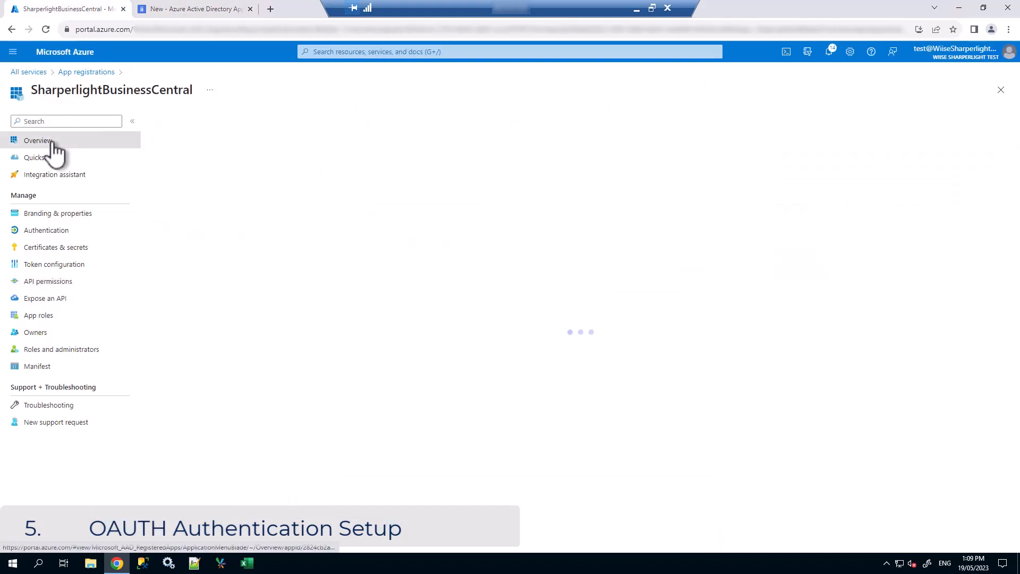
left_click(382, 207)
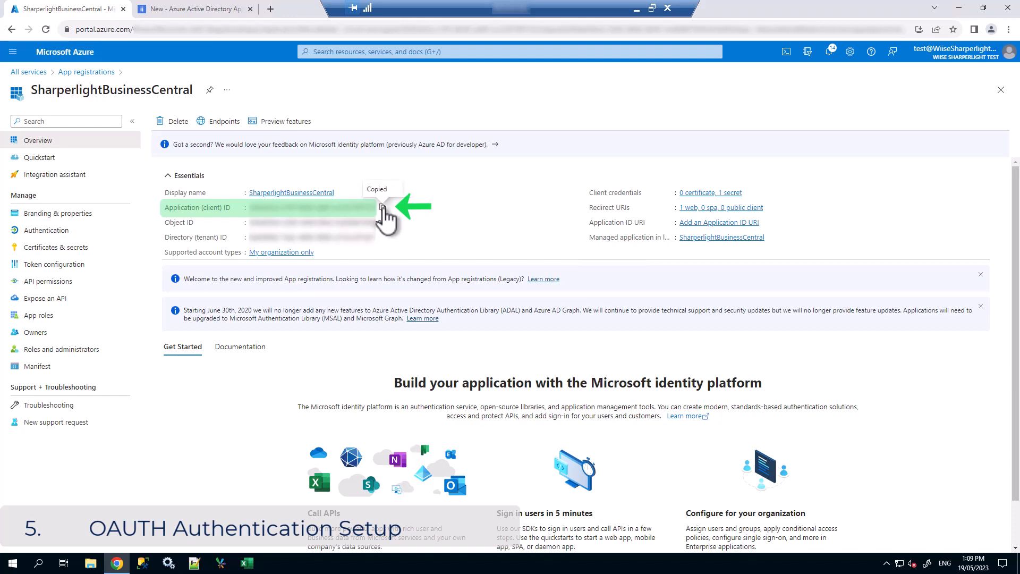
left_click(383, 206)
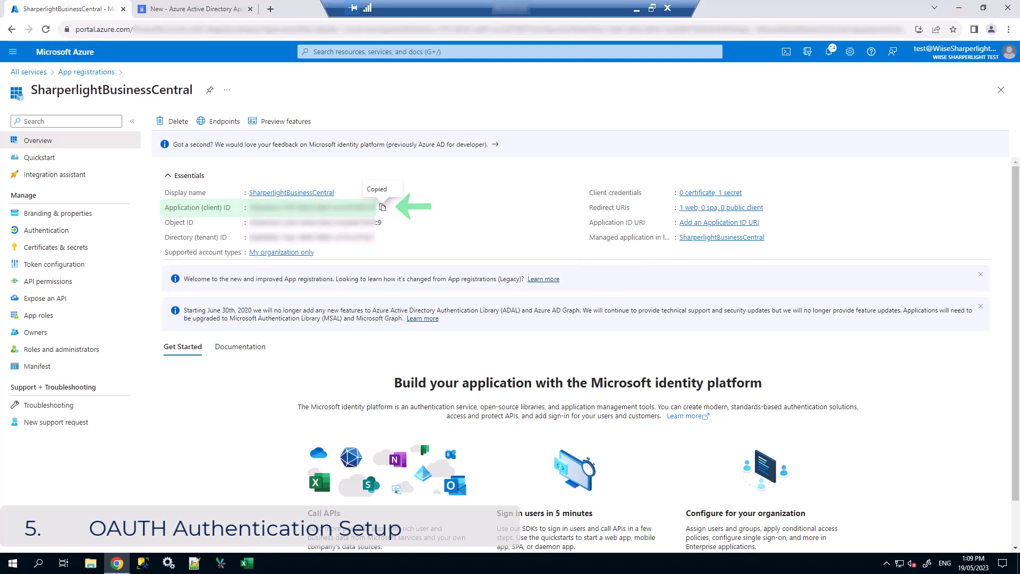
left_click(193, 9)
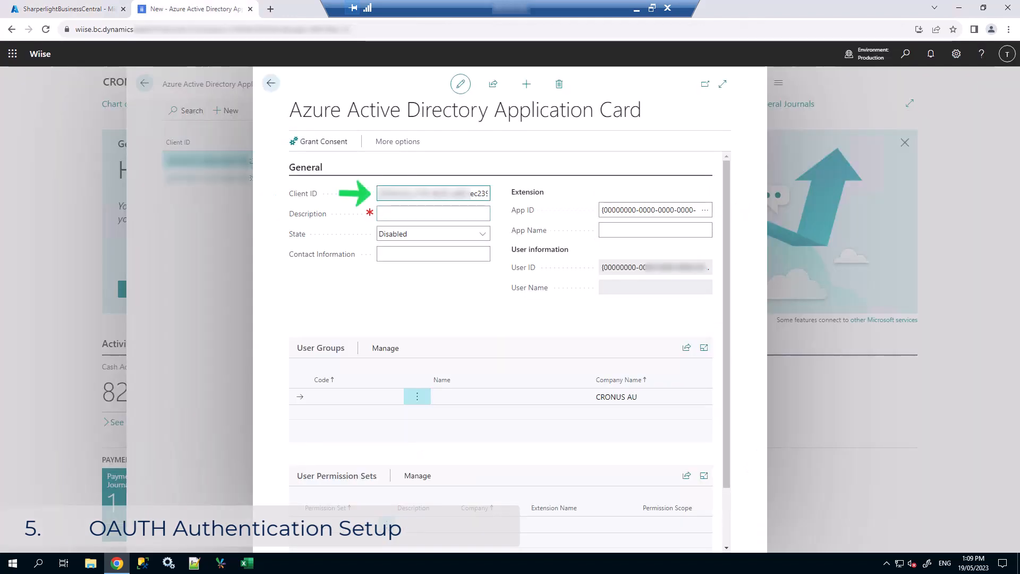
type("Sharperlight")
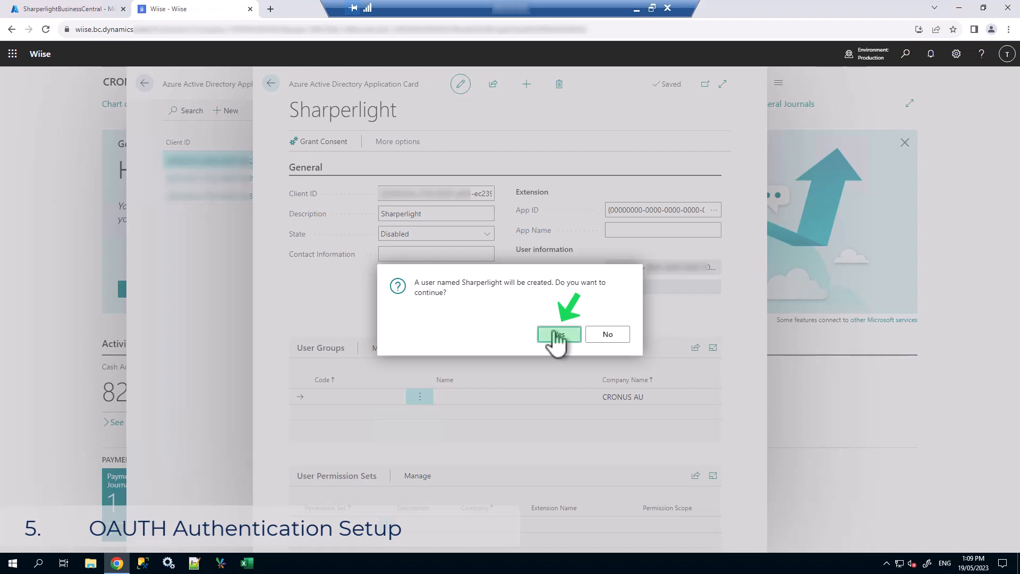
left_click(558, 334)
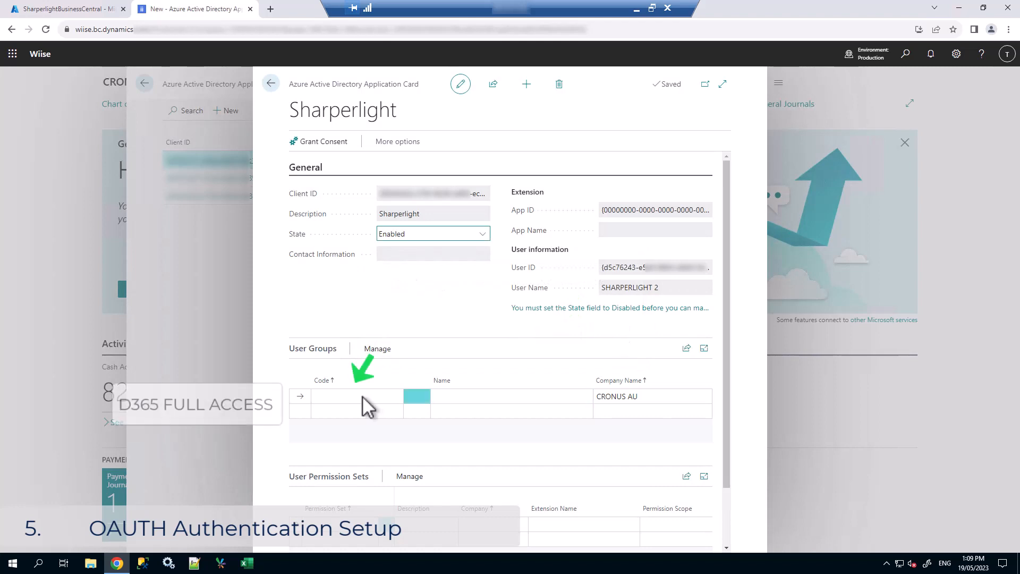
Assign the D365 FULL ACCESS user group to the Sharperlight application card
left_click(354, 397)
type("D365 FULL ACCESS")
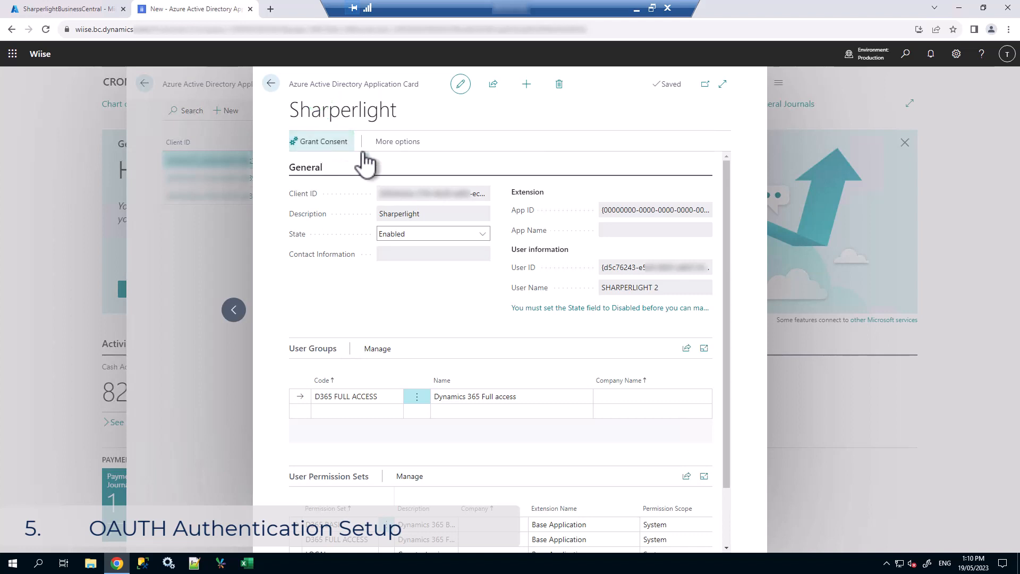
Grant admin consent for SharperlightBusinessCentral using the signed-in admin account
left_click(320, 142)
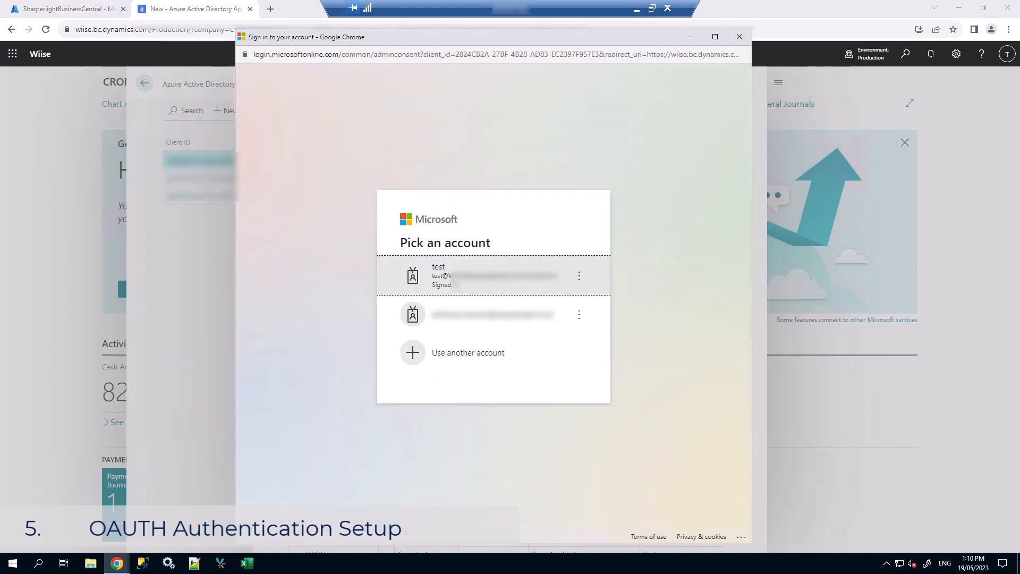
mouse_move(501, 267)
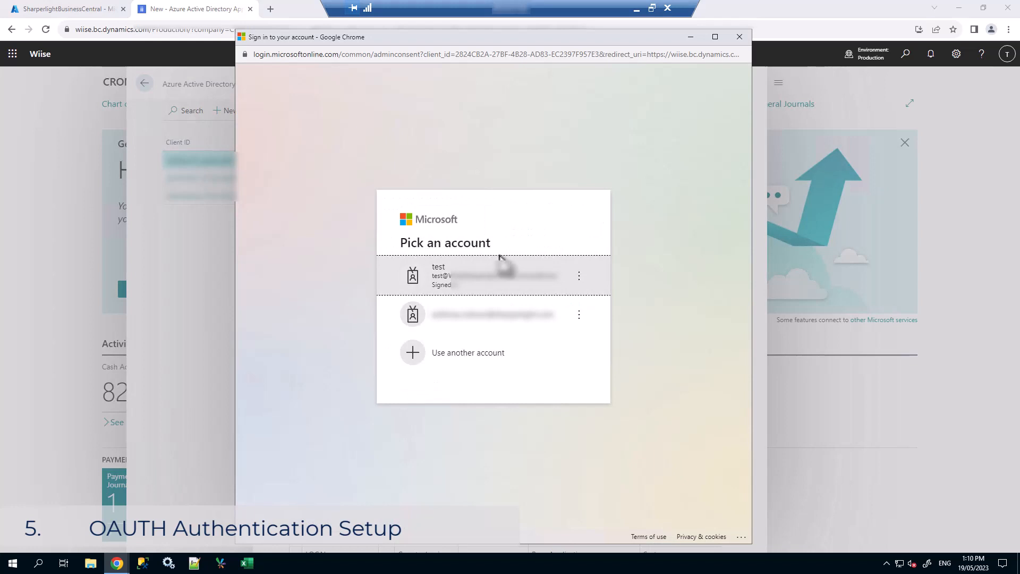
left_click(493, 275)
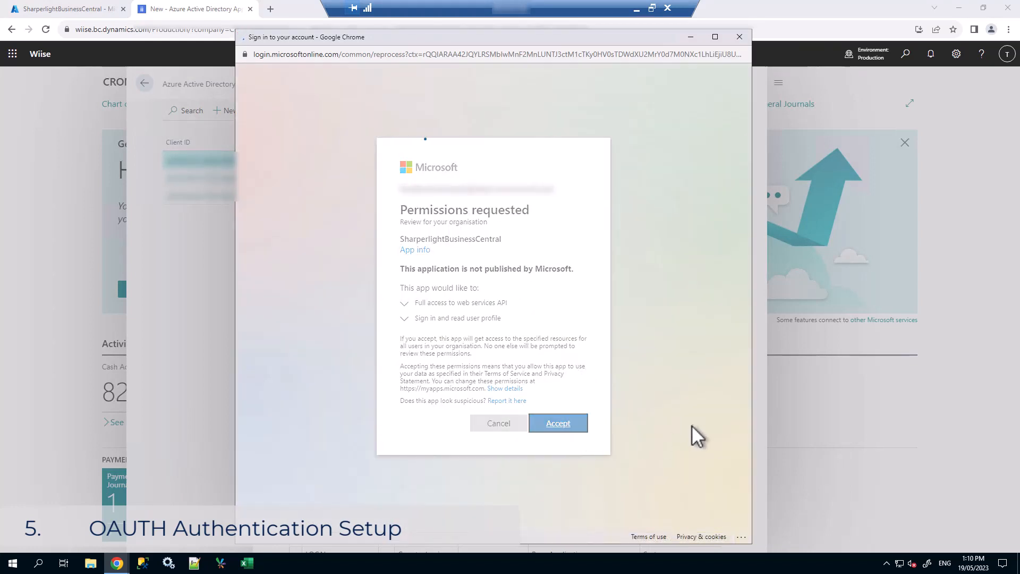
left_click(556, 423)
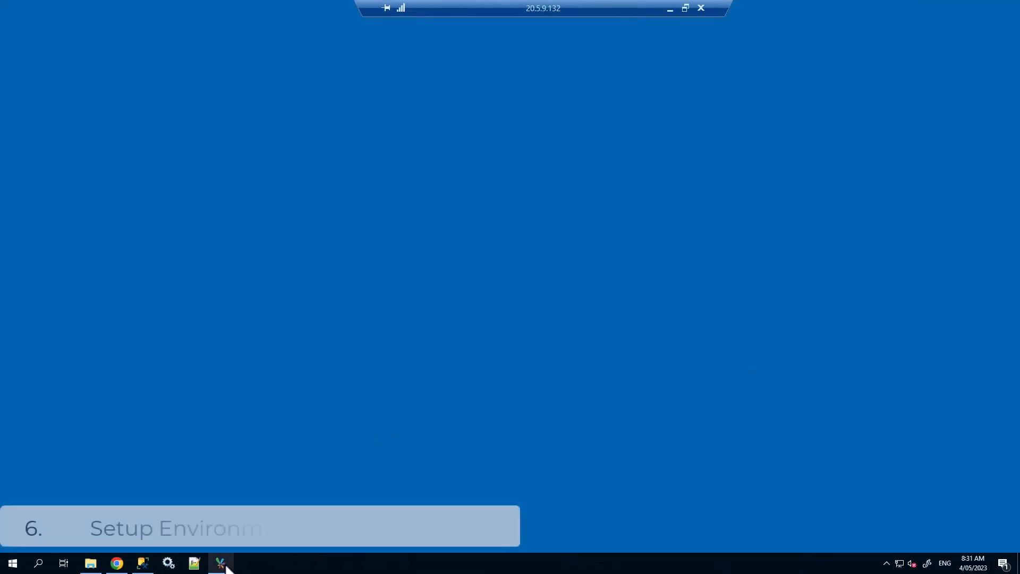
Reopen Sharperlight Client Setup on the BusinessCentral SQL Server connection on localhost
left_click(220, 563)
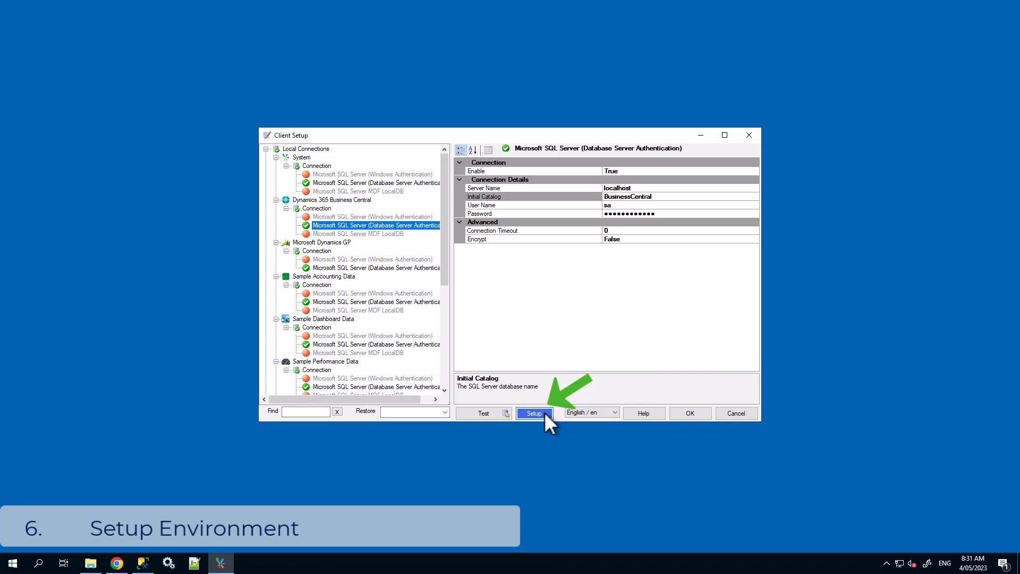
Open Business Central Setup and add a tenant environment row with Env. Code 'dbo'
left_click(532, 413)
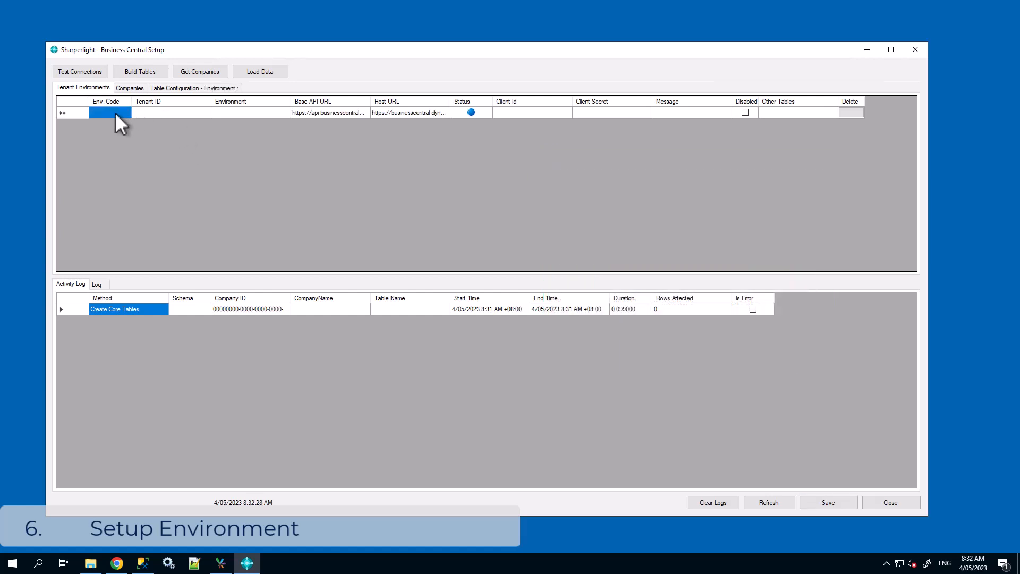
left_click(109, 112)
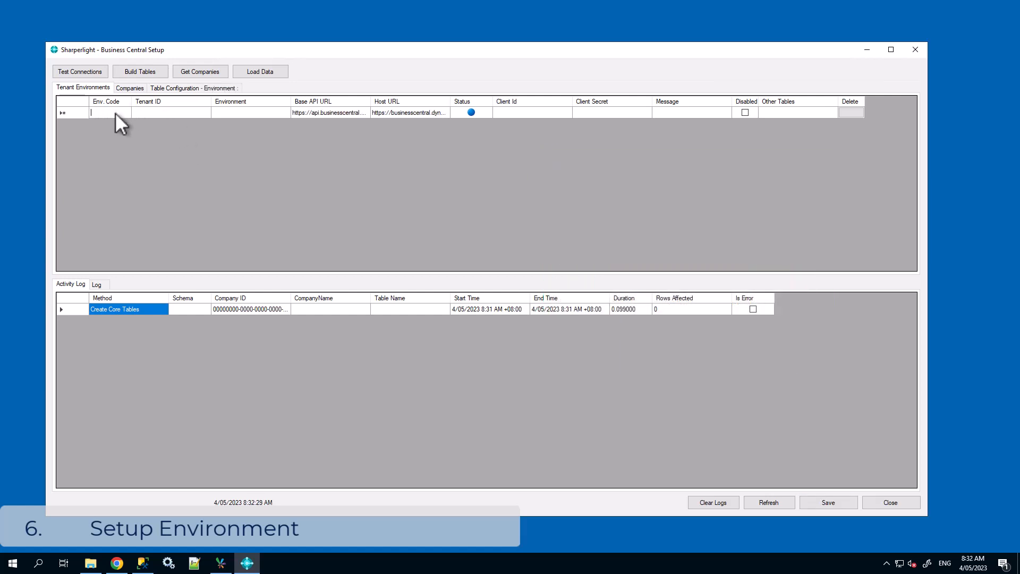
type("dbo")
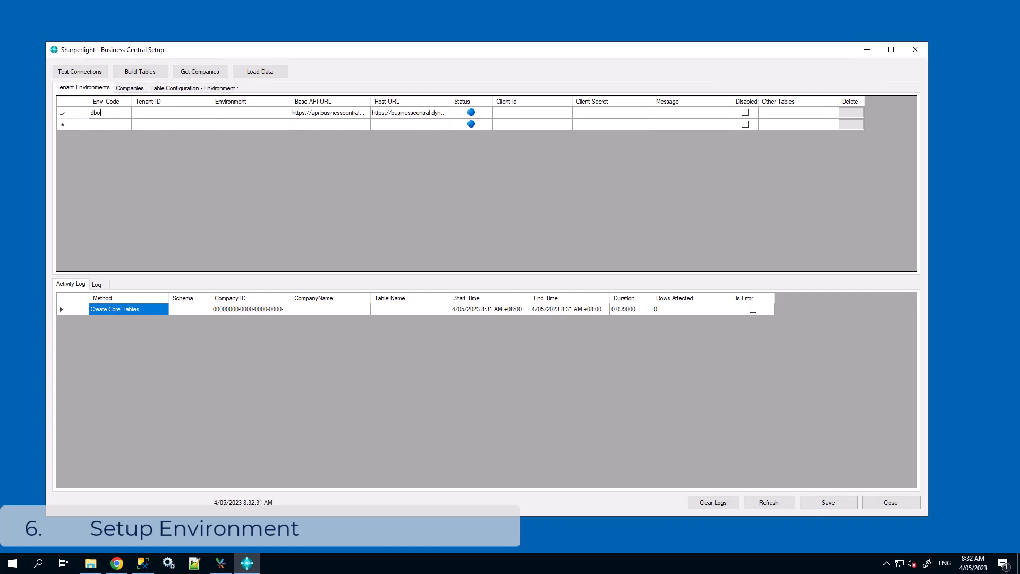
left_click(171, 112)
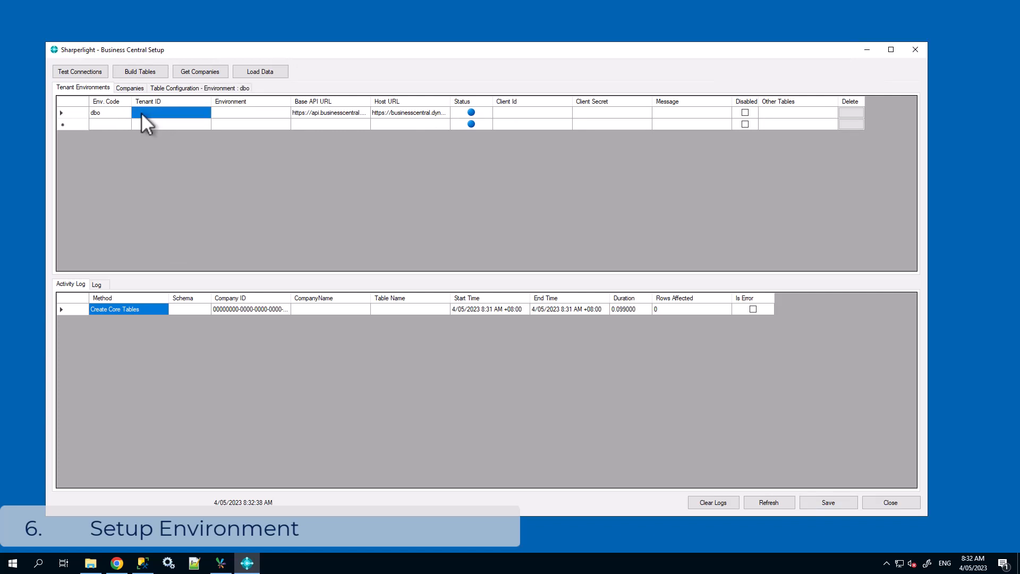
mouse_move(431, 260)
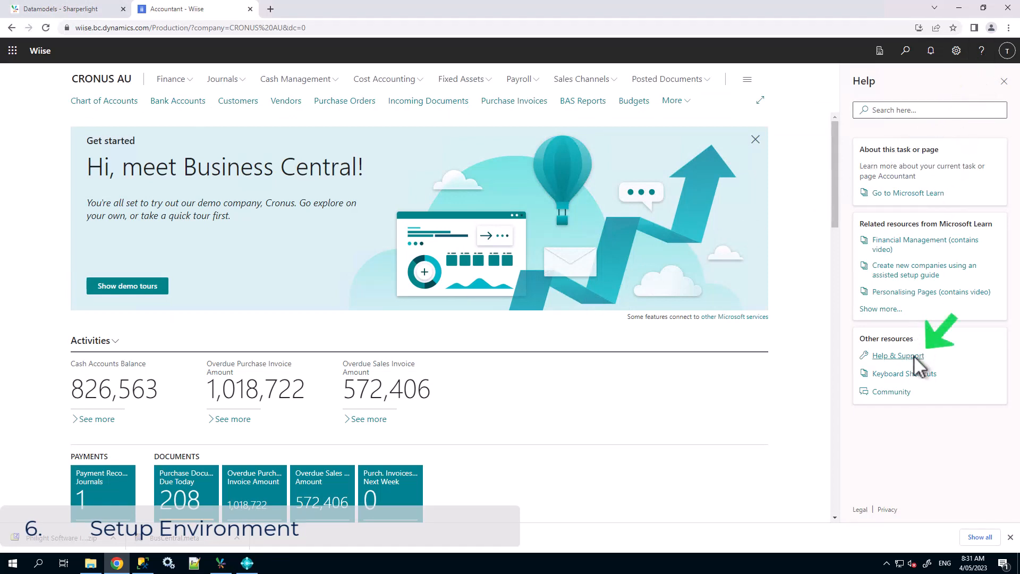
Look up the tenant ID in Business Central Help & Support
left_click(898, 355)
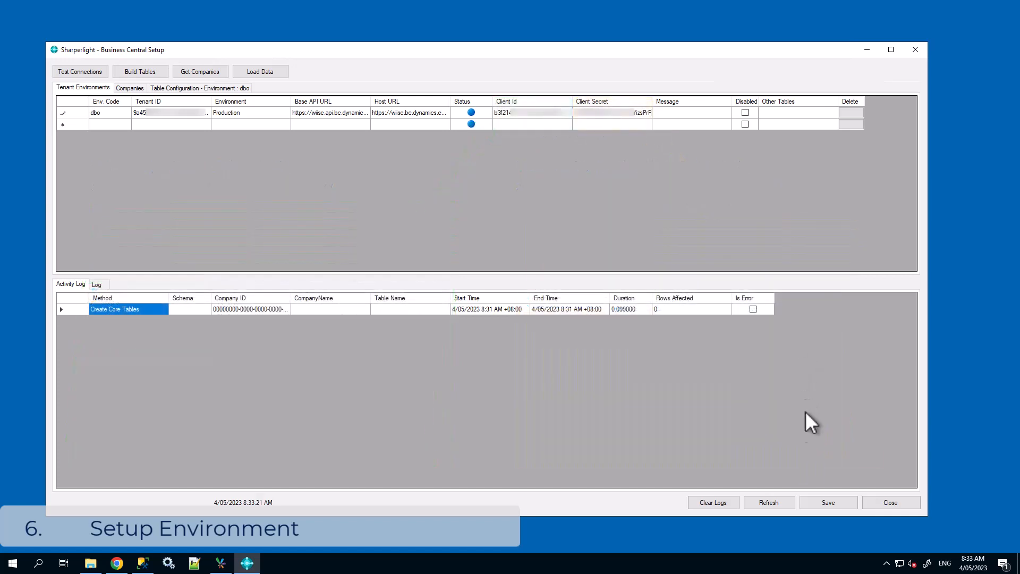
Save the dbo tenant environment and run Test Connections until the status turns green
left_click(827, 502)
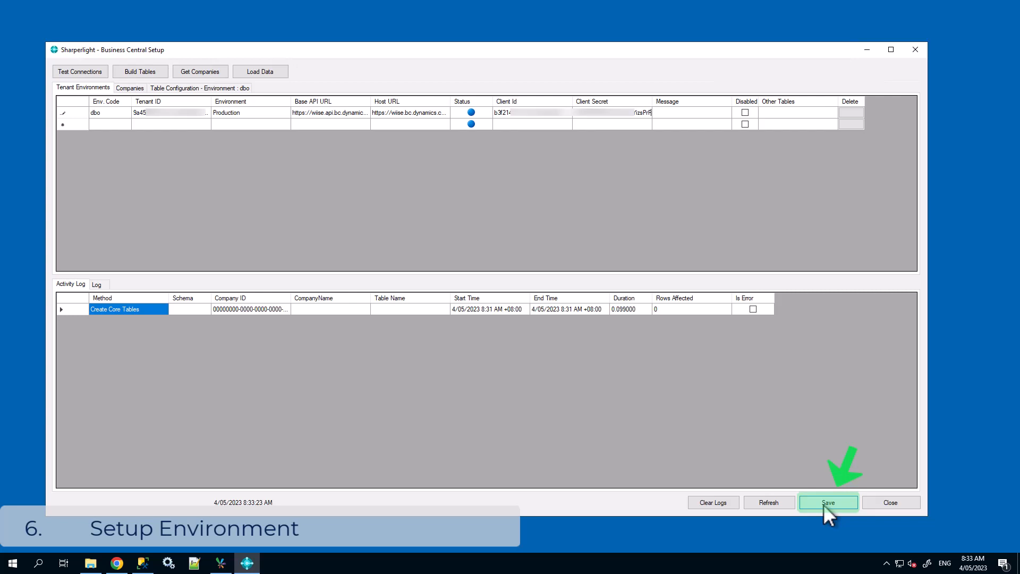
left_click(827, 501)
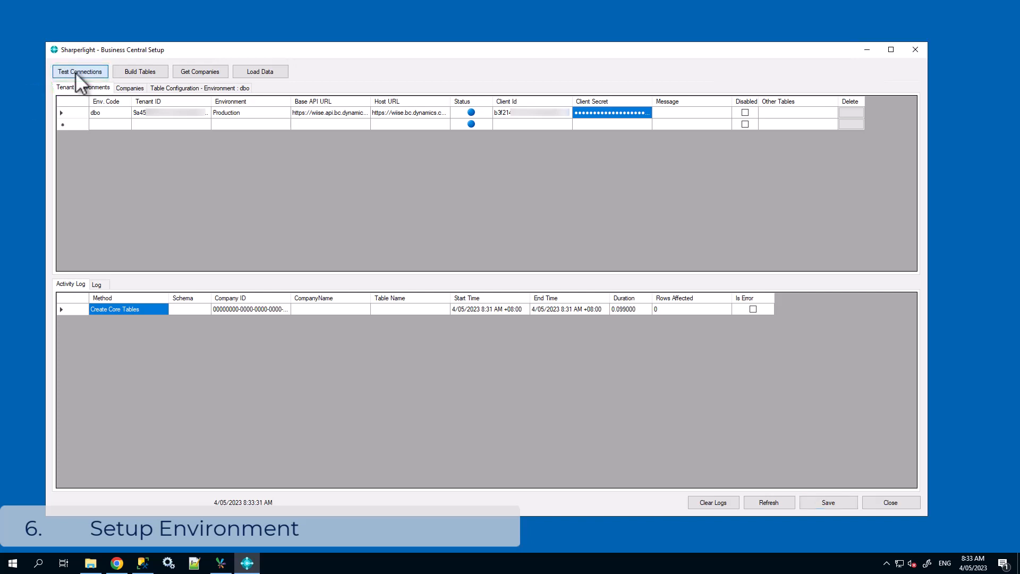
left_click(79, 70)
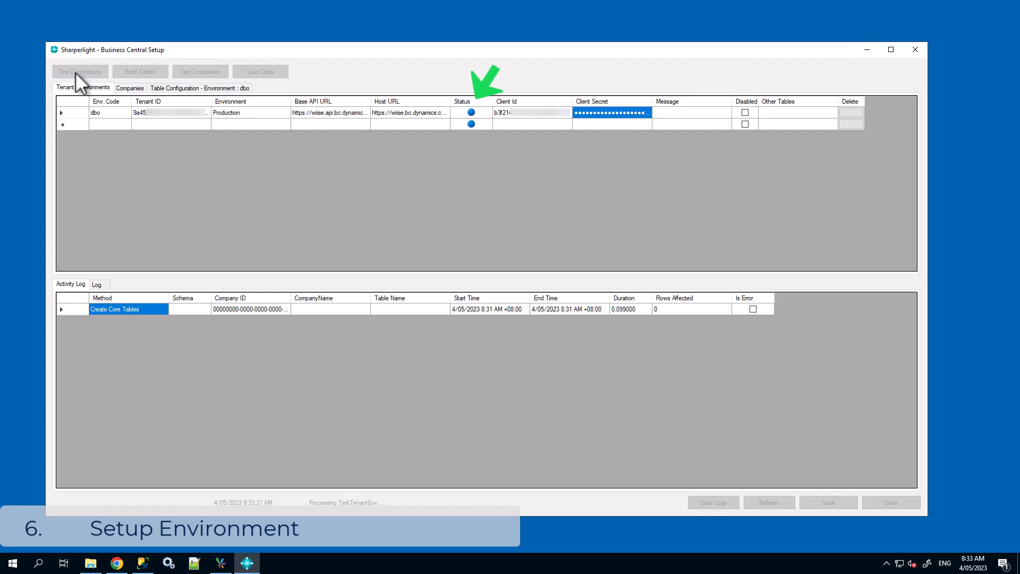
left_click(79, 70)
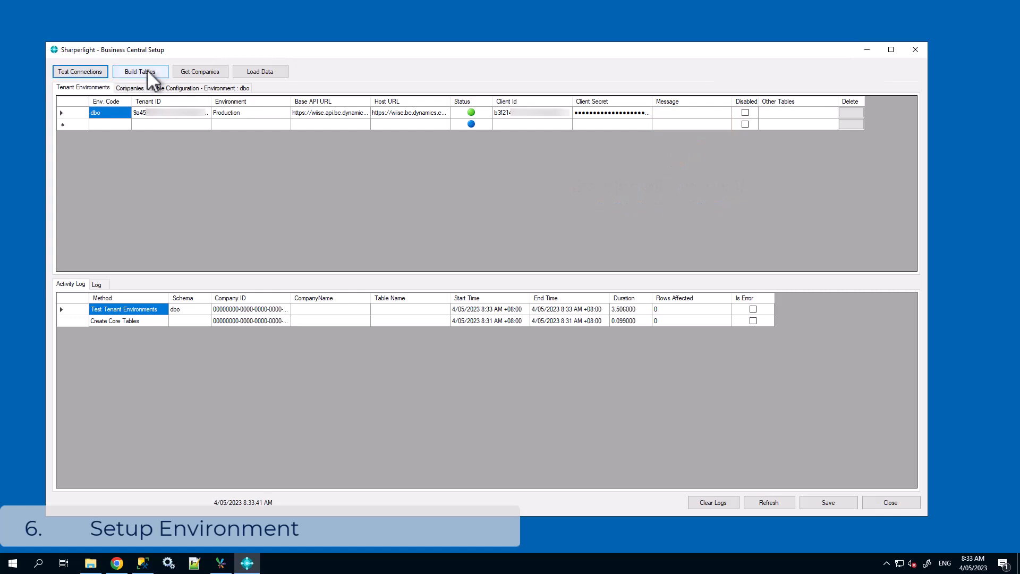
Run Build Tables for the dbo environment until BuildTables appears in the log
left_click(140, 71)
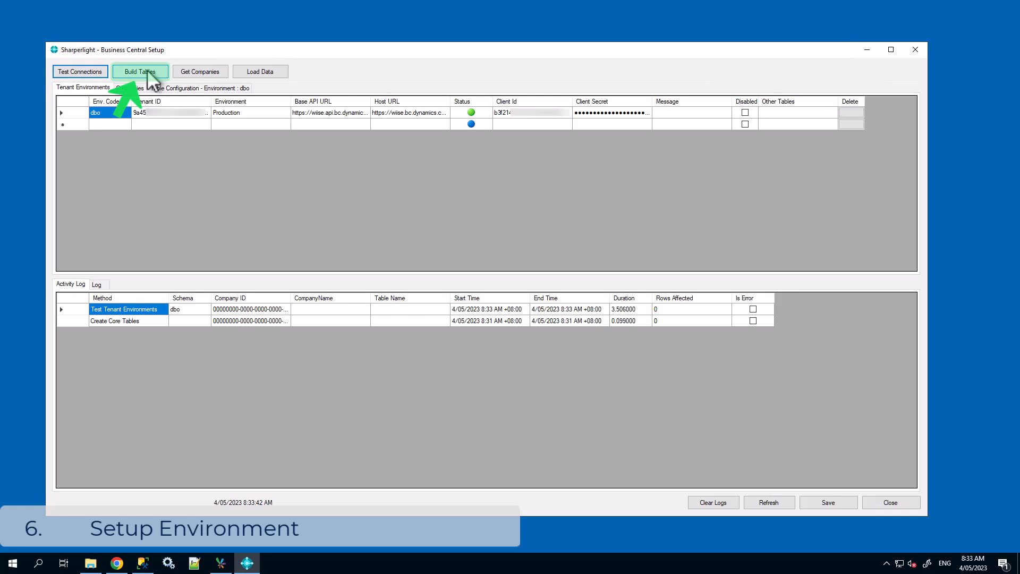
left_click(140, 71)
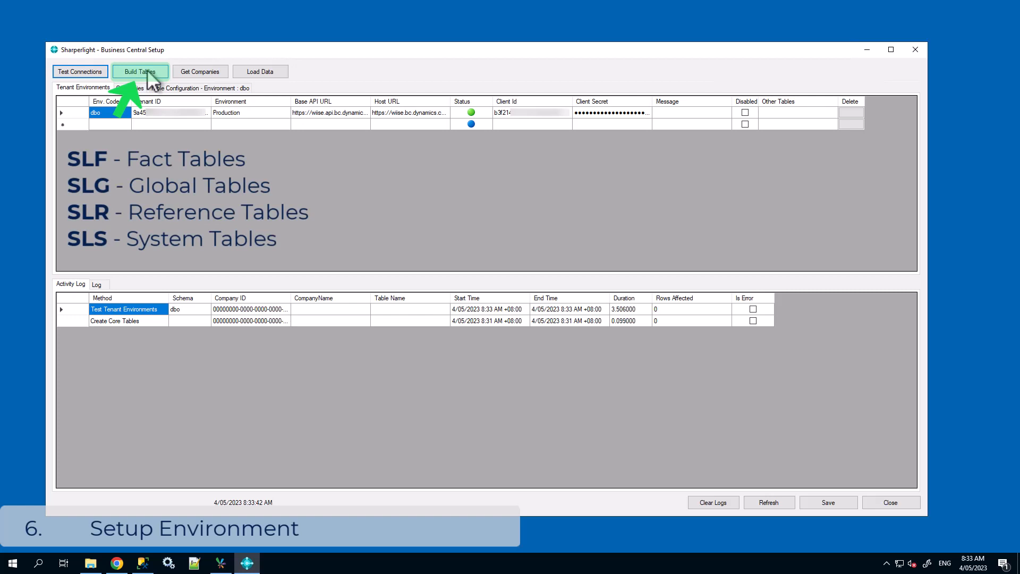
left_click(139, 71)
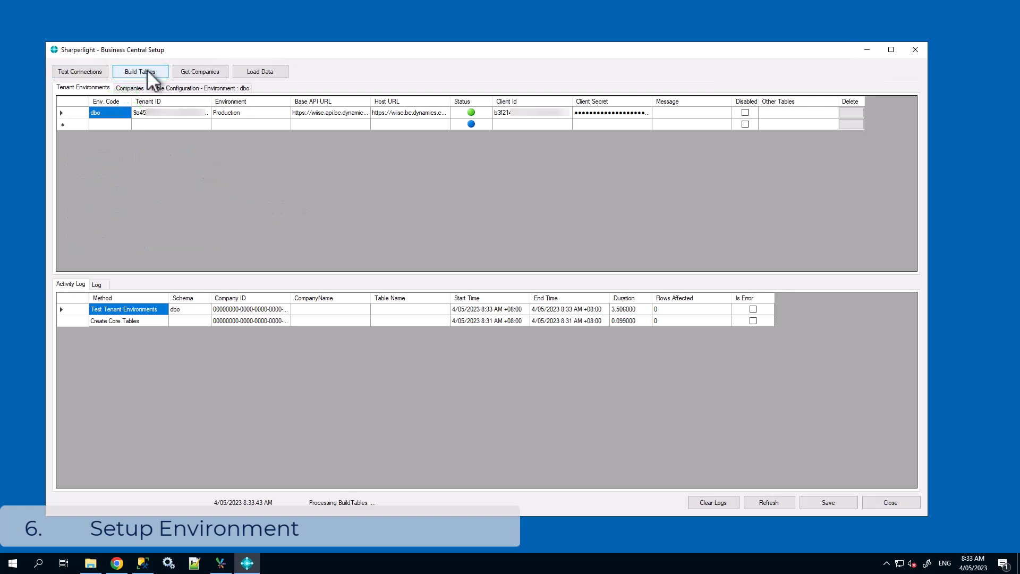
left_click(139, 70)
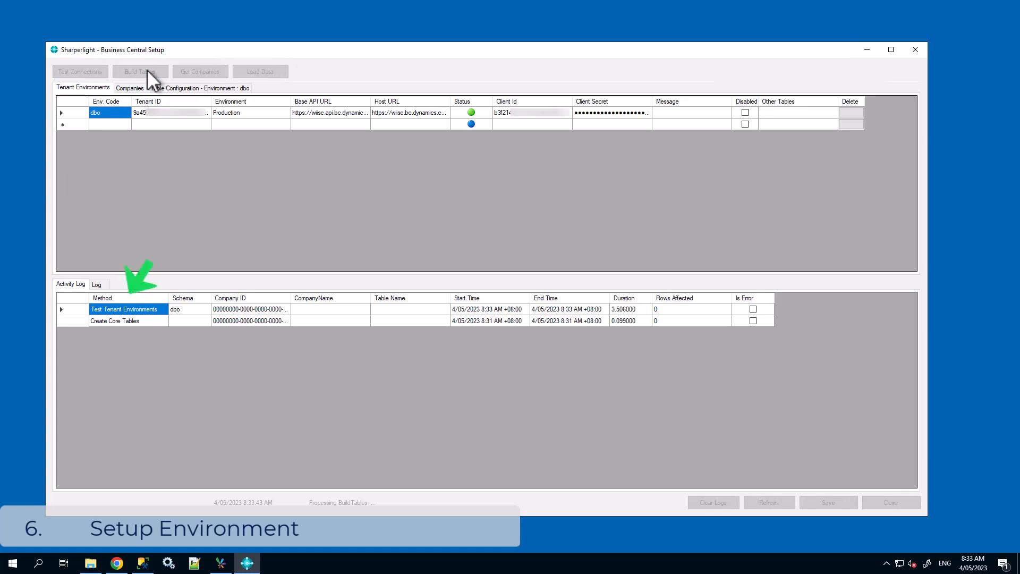
left_click(139, 71)
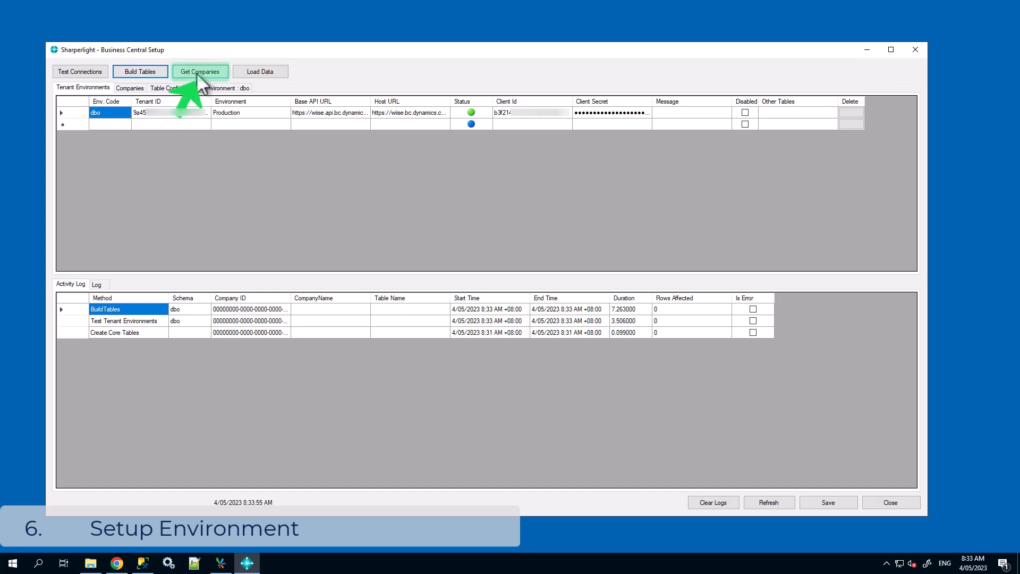
Get the eight companies and disable Motopartz.com.au, both Mercer Inkar Tram companies, and Fabrikam Inc
left_click(199, 71)
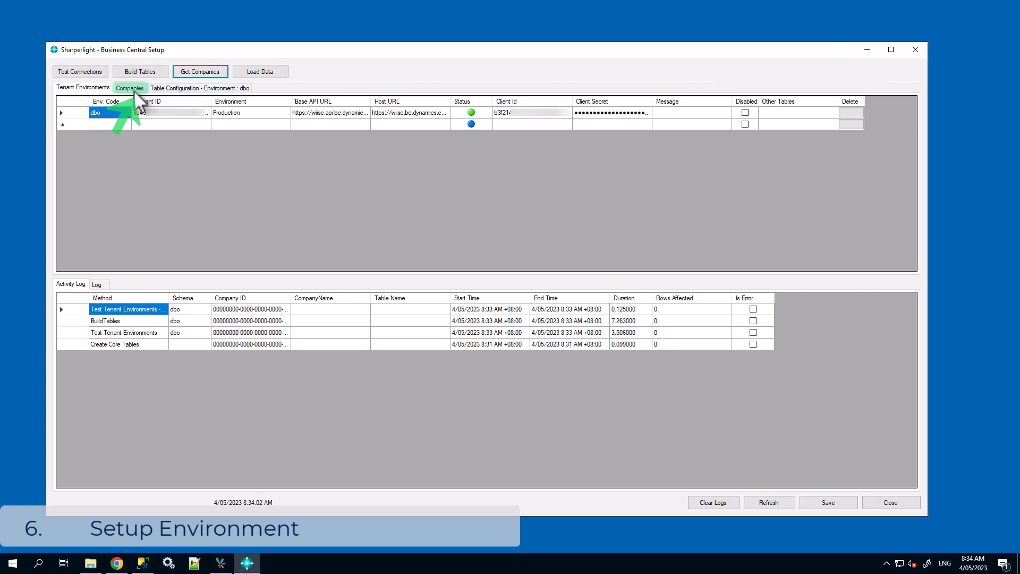
left_click(129, 87)
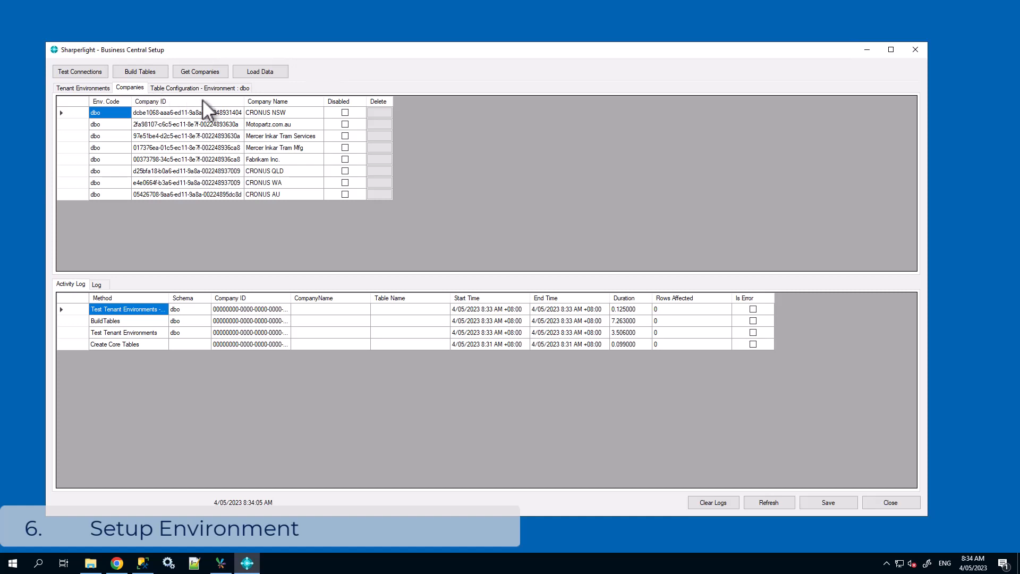
left_click(345, 123)
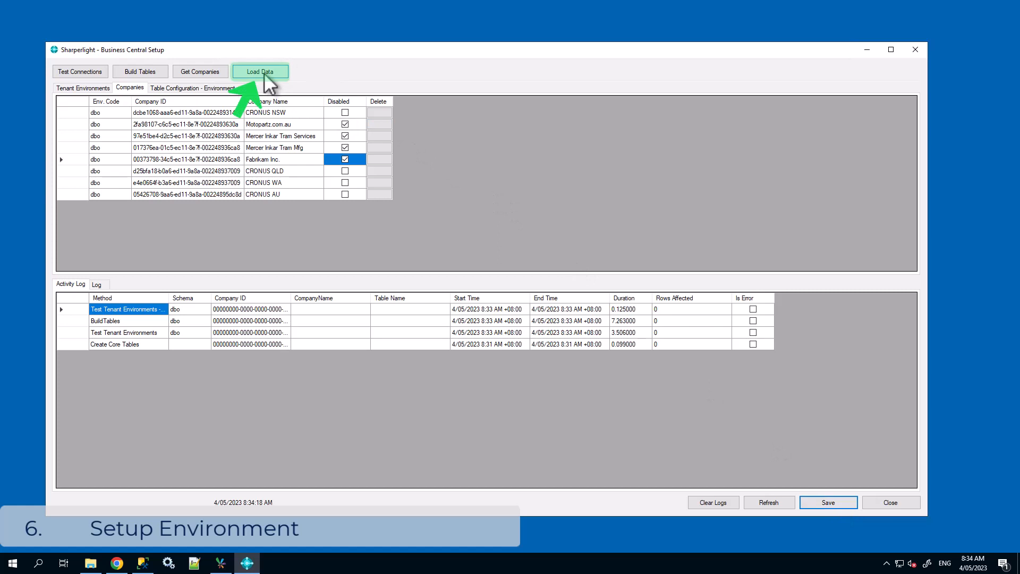
Load data for the enabled companies and close the Business Central Setup window
left_click(259, 71)
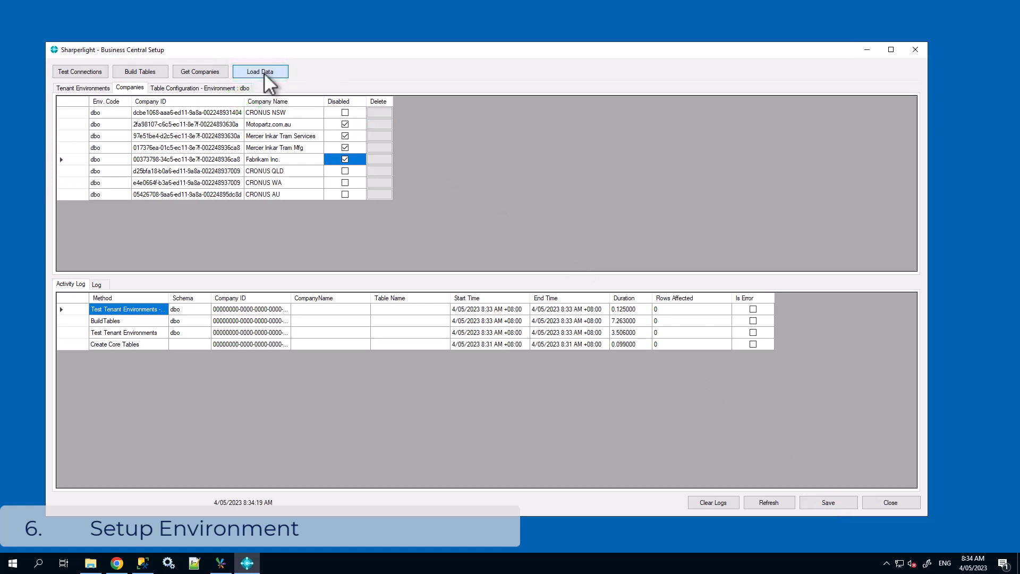
left_click(259, 70)
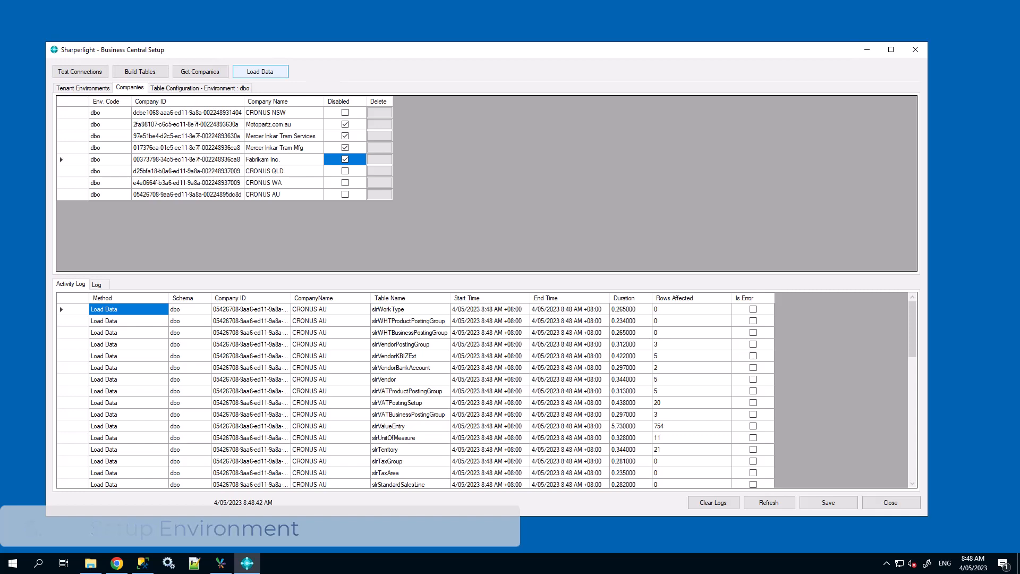
right_click(220, 562)
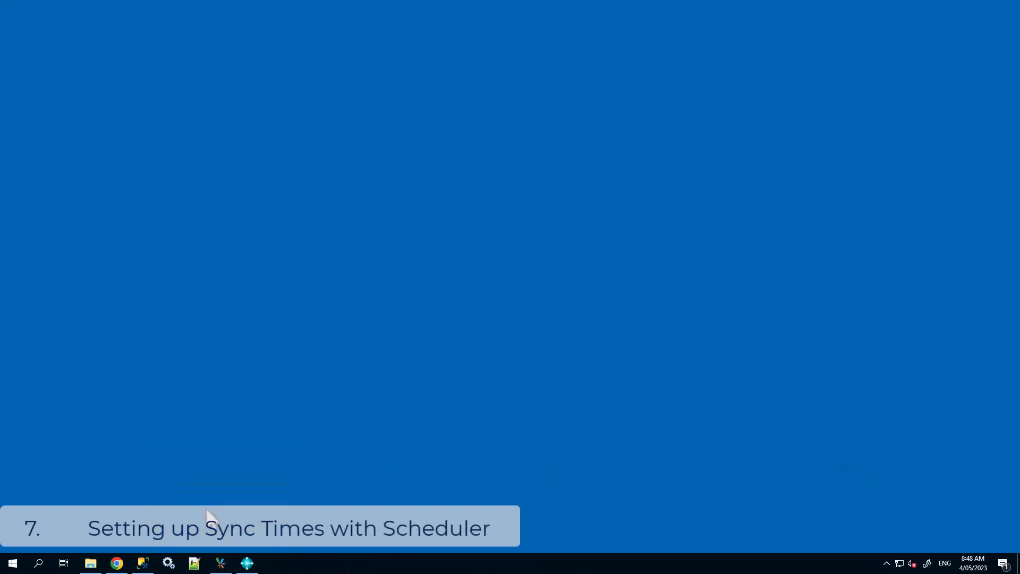
Confirm the scheduler triggers: LoadAll every 2 hours 7 AM–7 PM, DeleteSyncAll daily at 2:00 AM
left_click(220, 562)
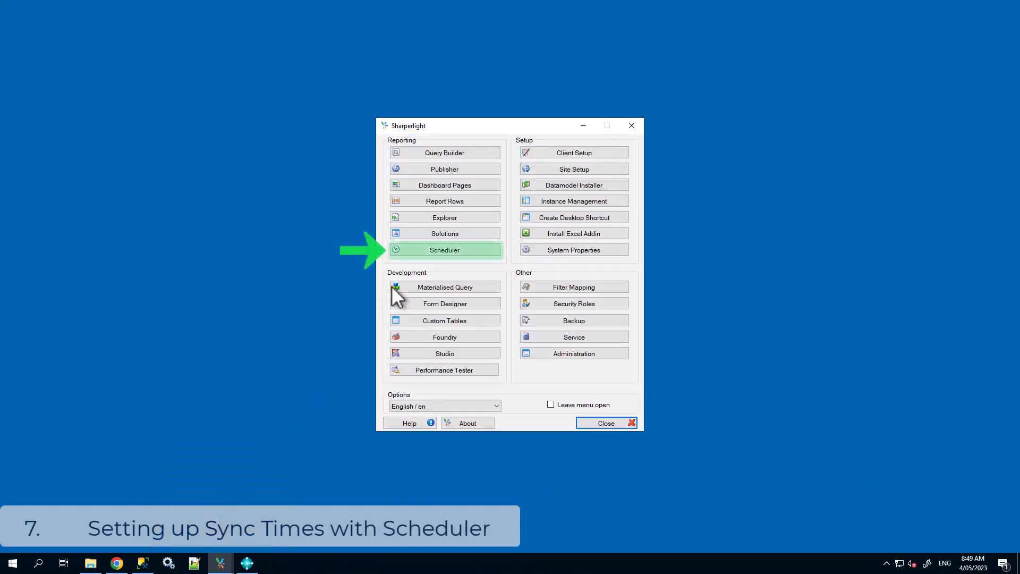
left_click(444, 250)
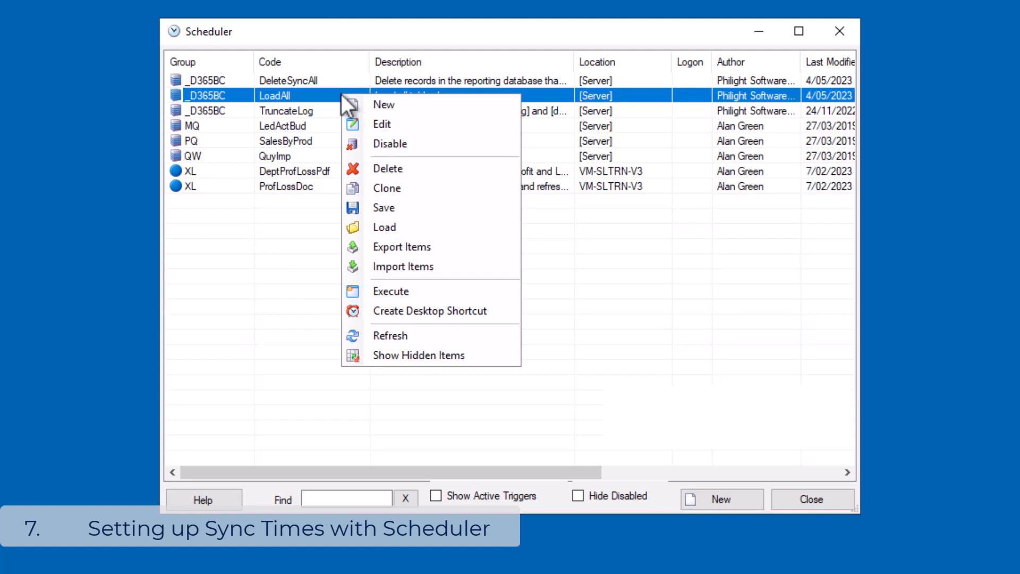
mouse_move(383, 124)
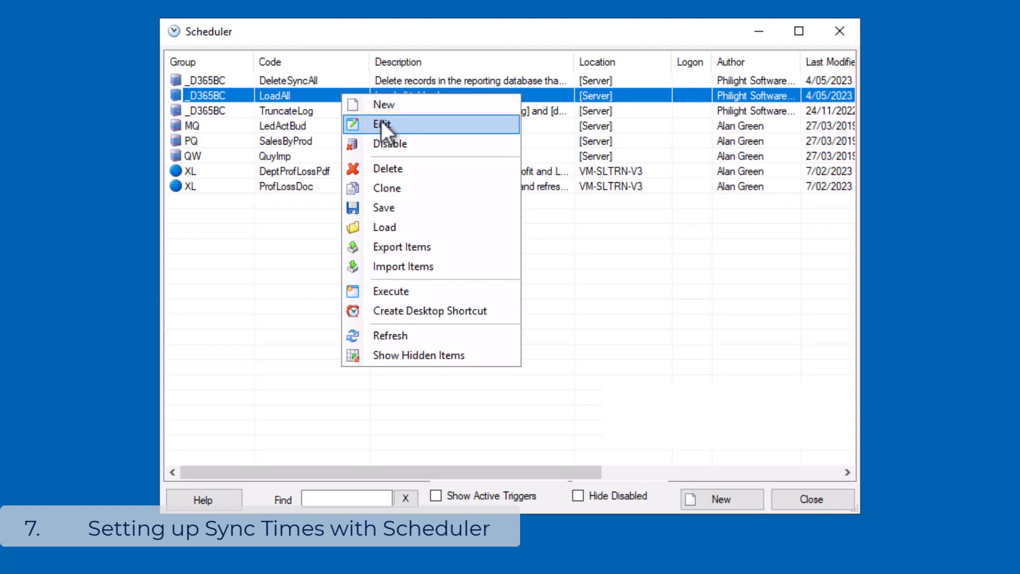
left_click(382, 124)
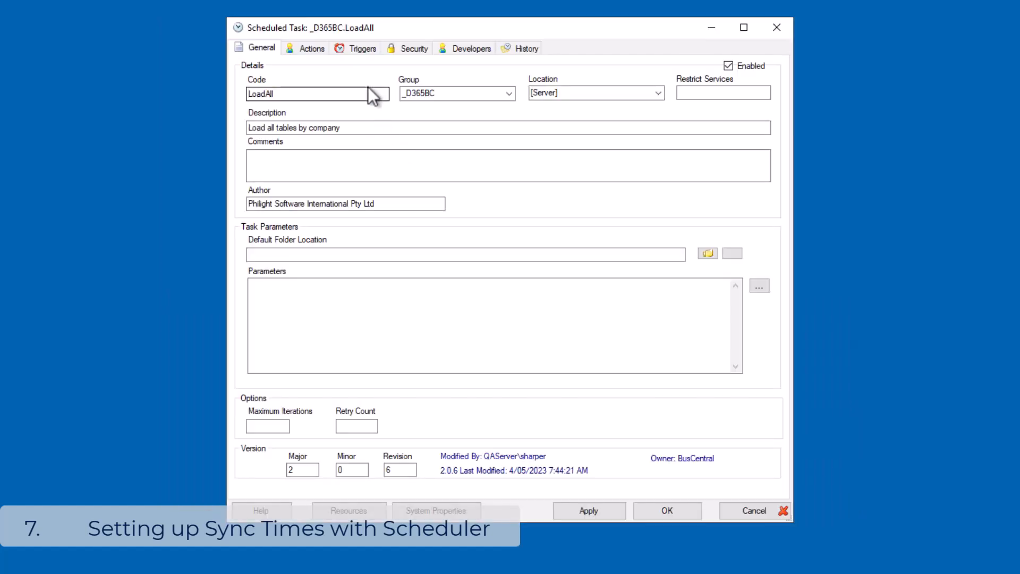
left_click(363, 48)
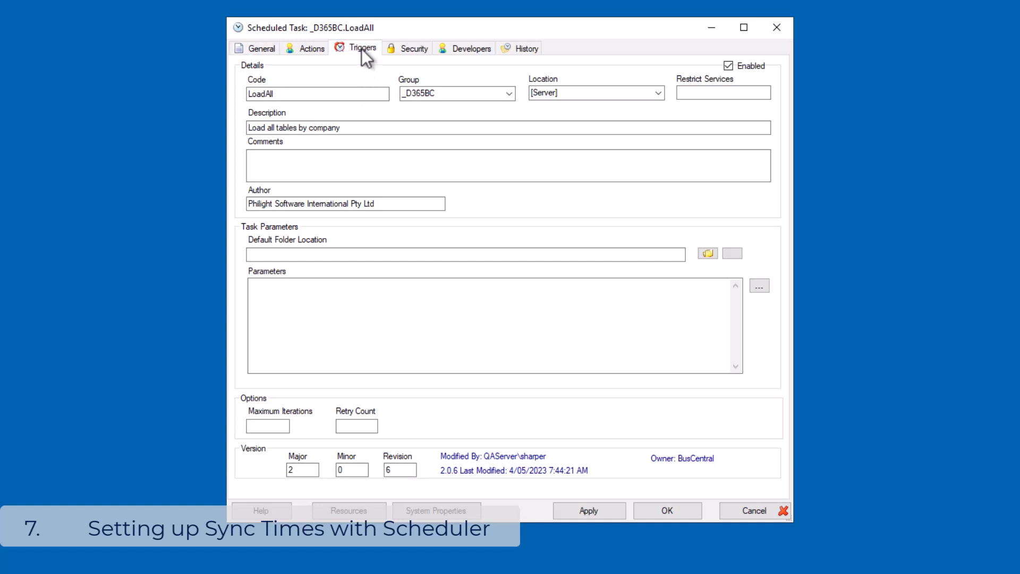
left_click(362, 48)
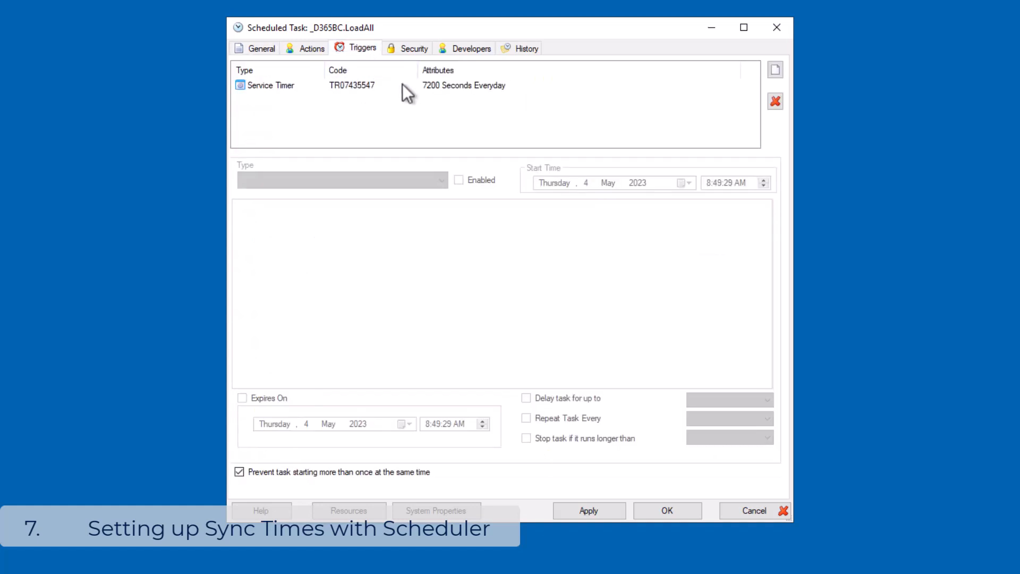
left_click(351, 85)
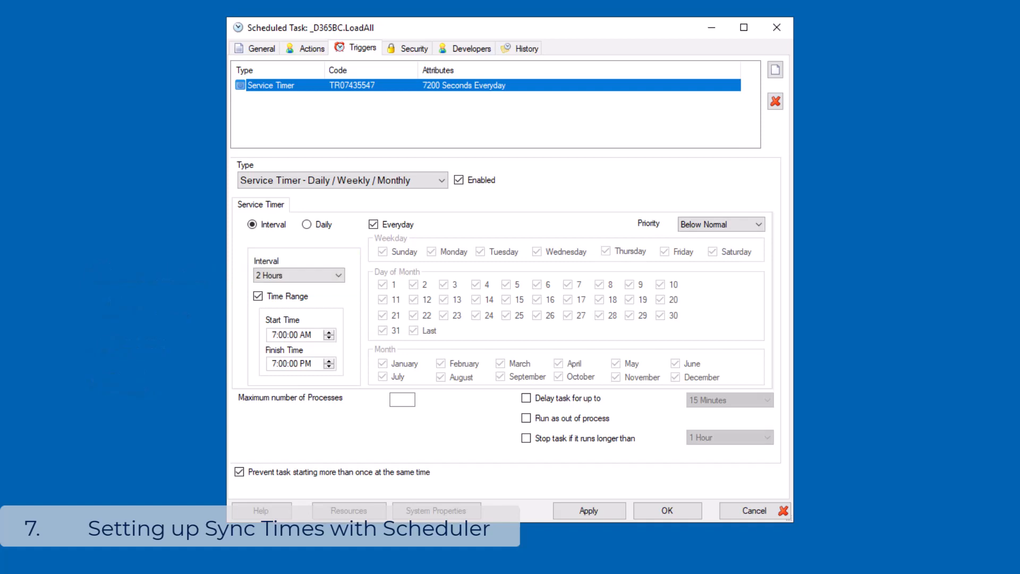
left_click(306, 224)
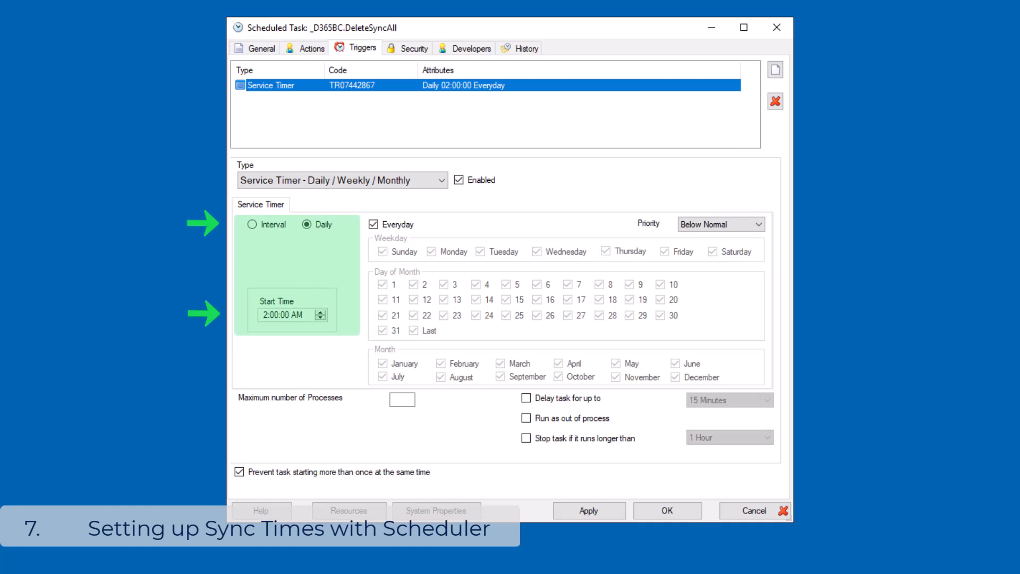
left_click(666, 510)
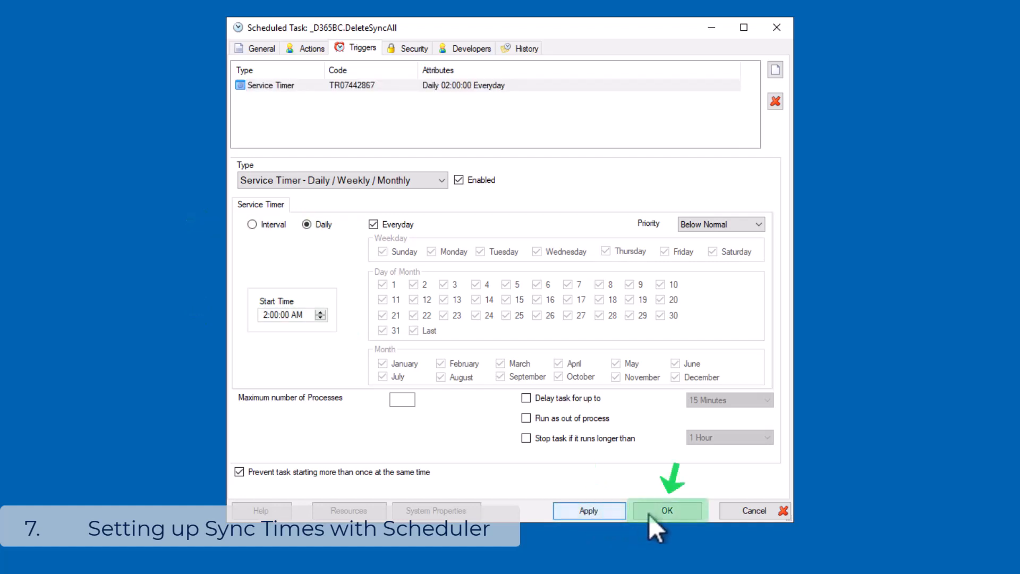